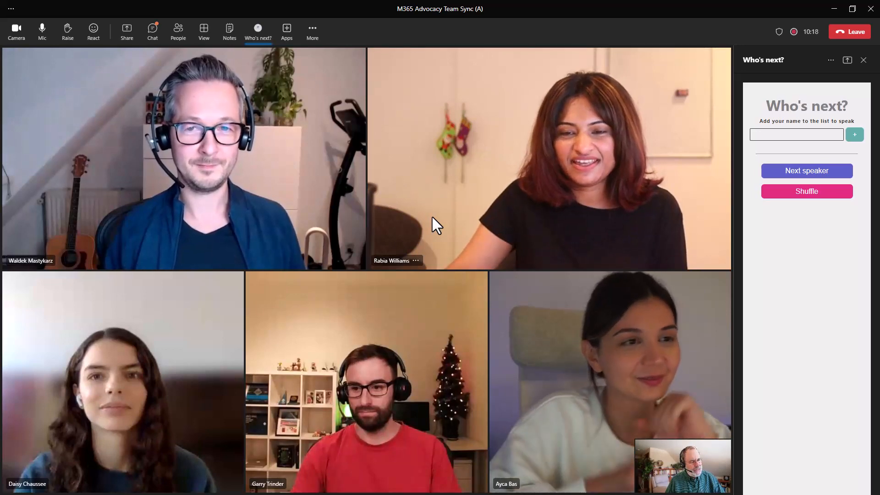
mouse_move(678, 198)
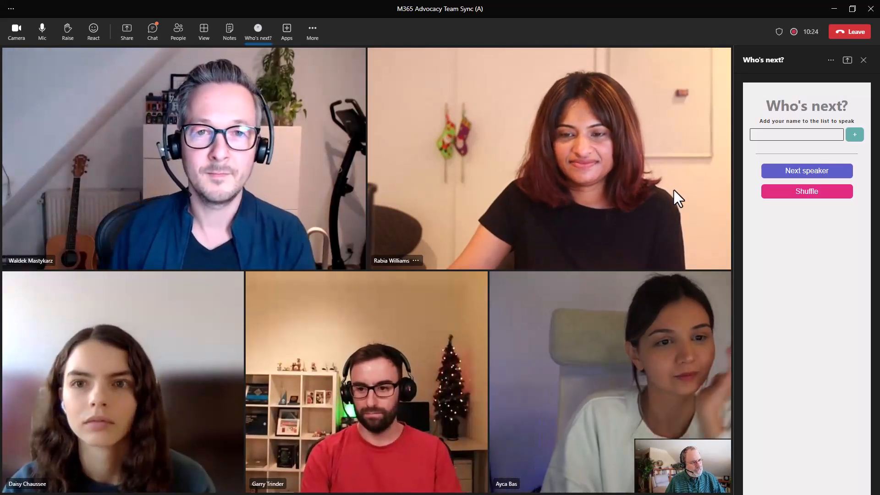
Fill the Who's next speaker list and advance the queue until Garry is speaking
left_click(806, 170)
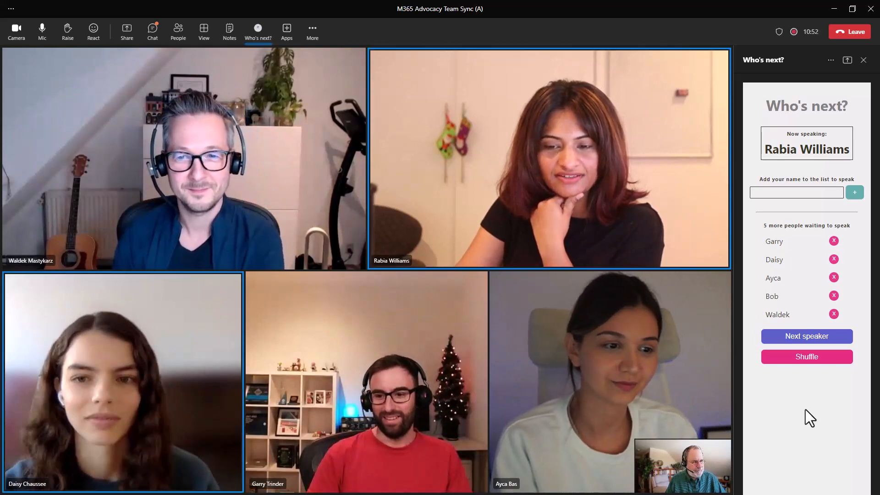
left_click(806, 336)
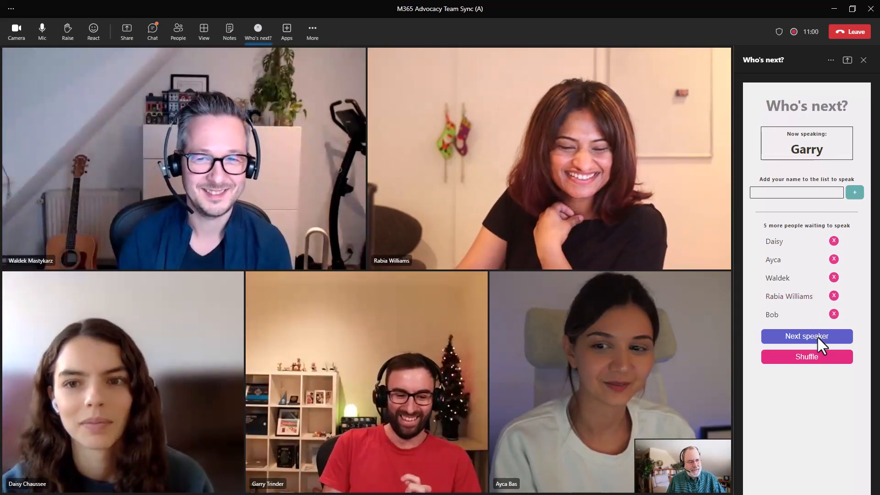
left_click(806, 336)
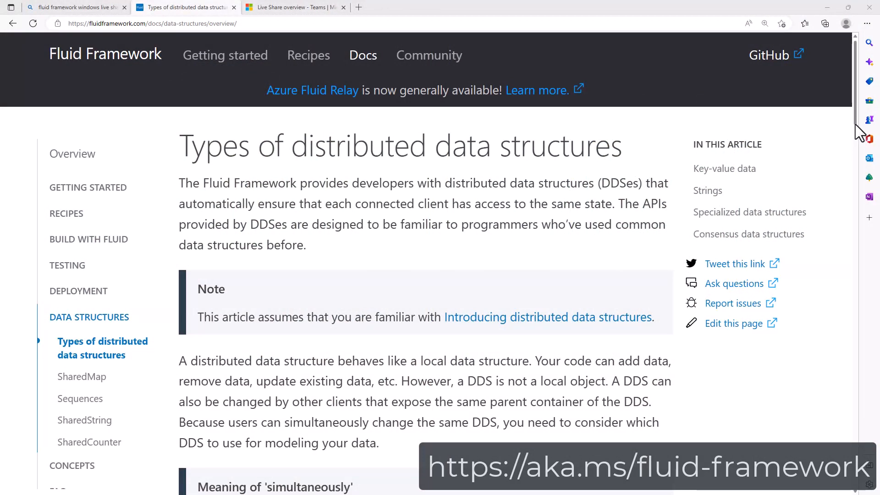
Read past Key-value data and Sequences down to Strings and Specialized data structures
scroll("down", 3)
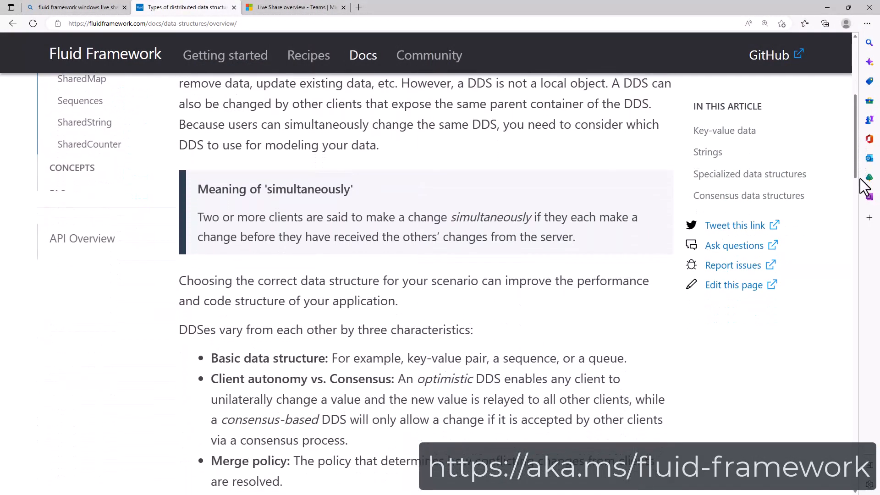
scroll("down", 3)
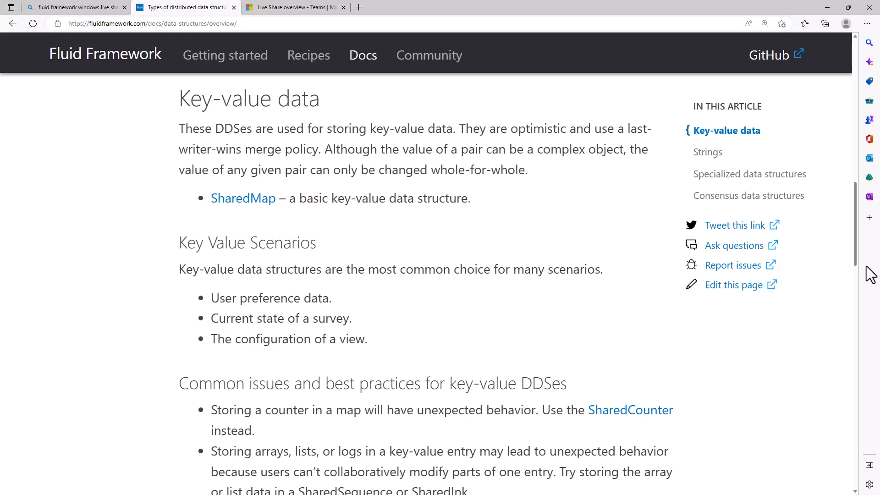
scroll("down", 3)
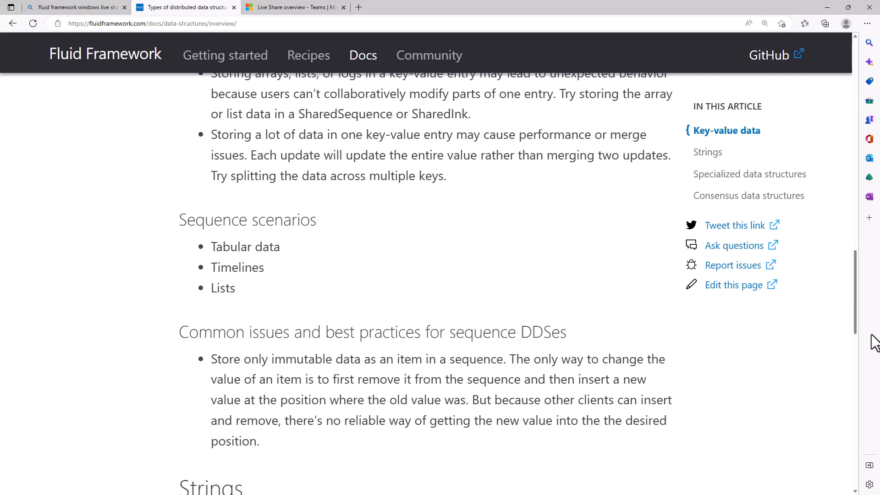
scroll("down", 3)
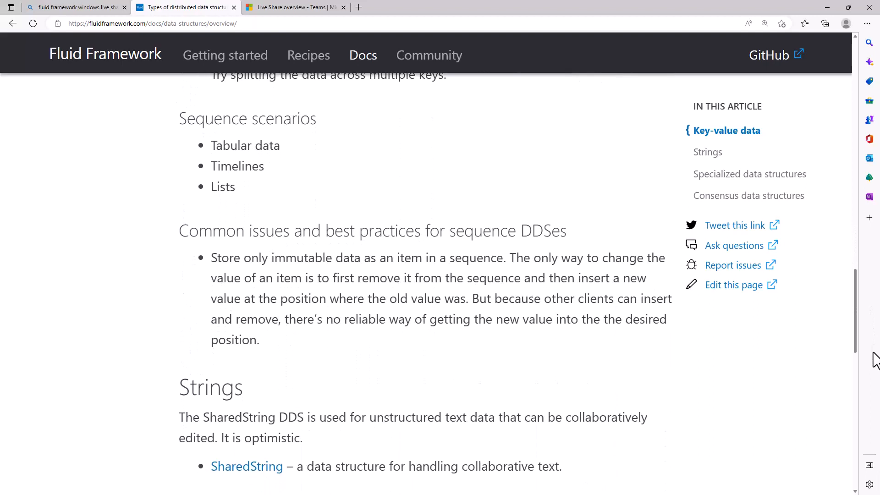
scroll("down", 3)
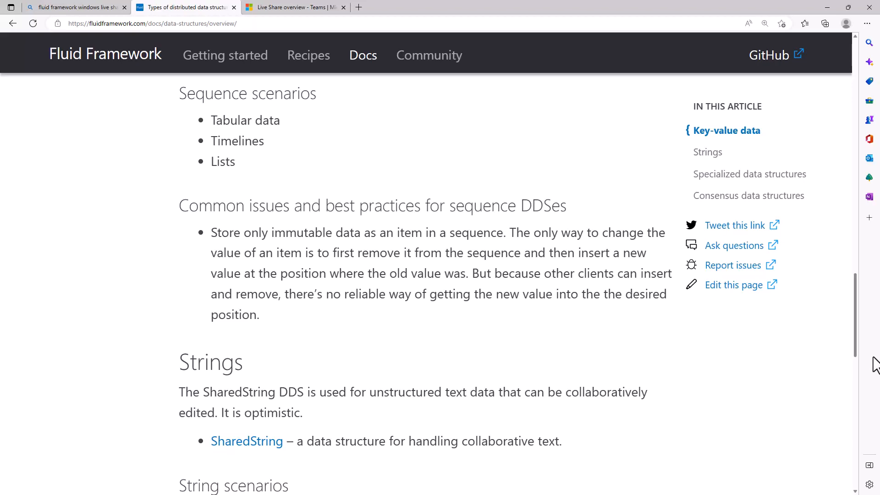
scroll("down", 3)
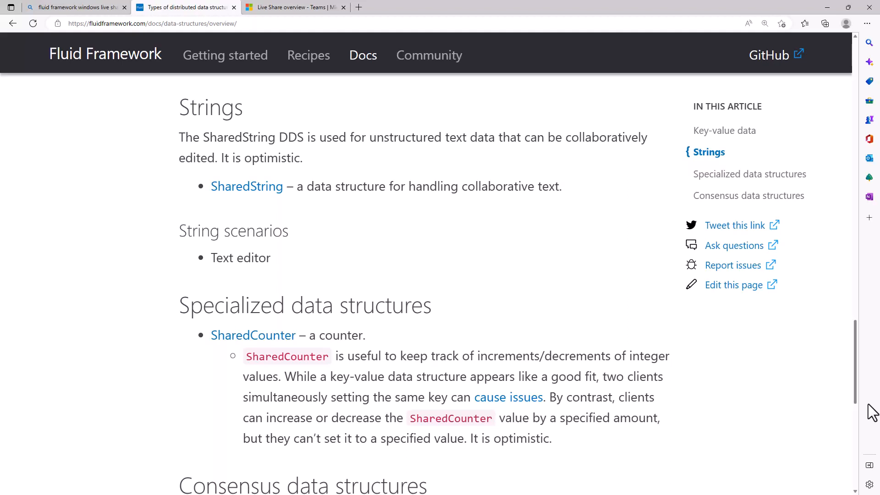
scroll("down", 3)
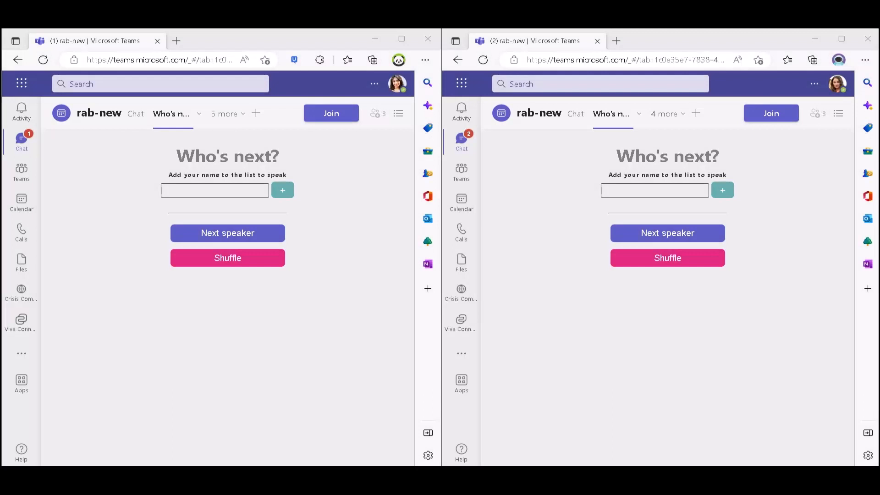
mouse_move(320, 290)
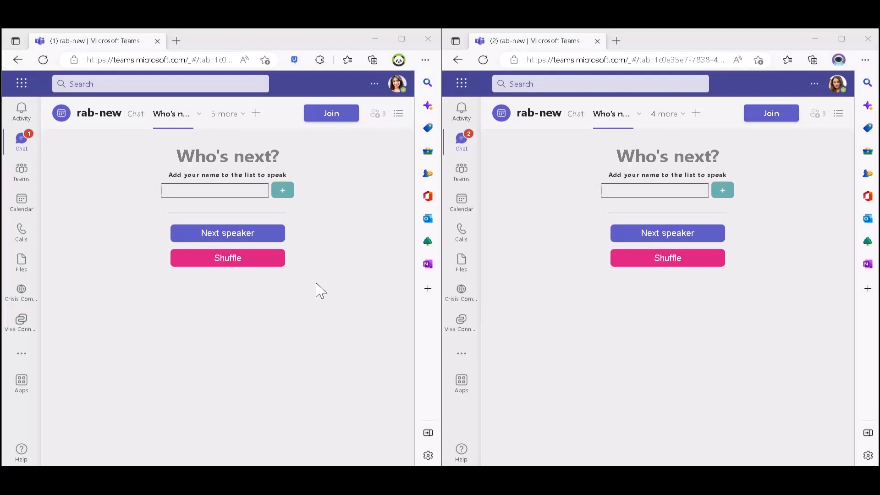
mouse_move(391, 135)
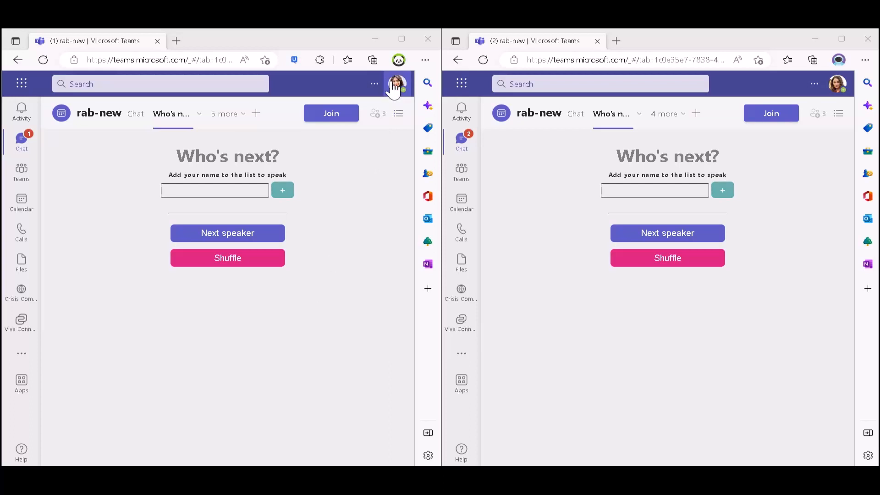
mouse_move(318, 113)
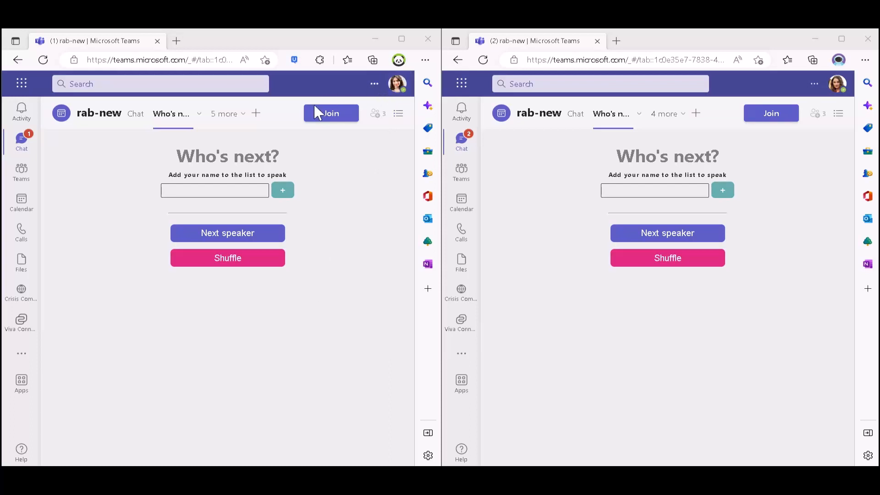
mouse_move(308, 331)
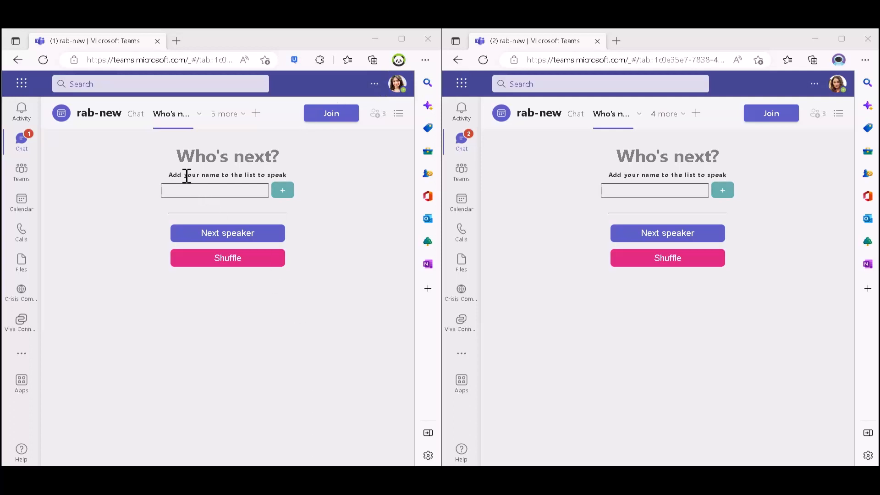
mouse_move(171, 113)
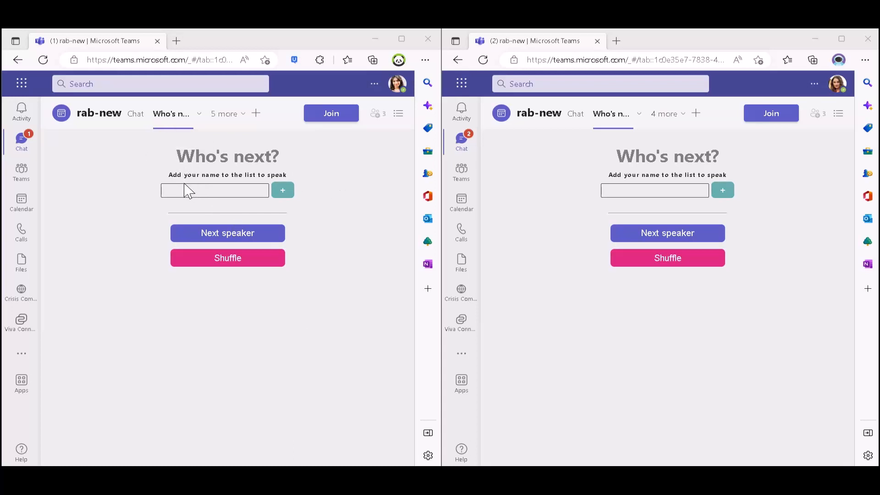
left_click(215, 190)
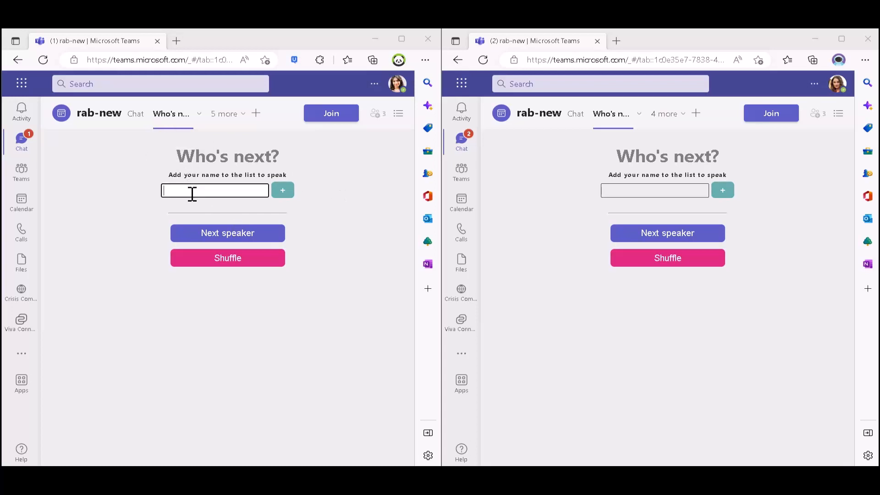
type("Rabia Williams")
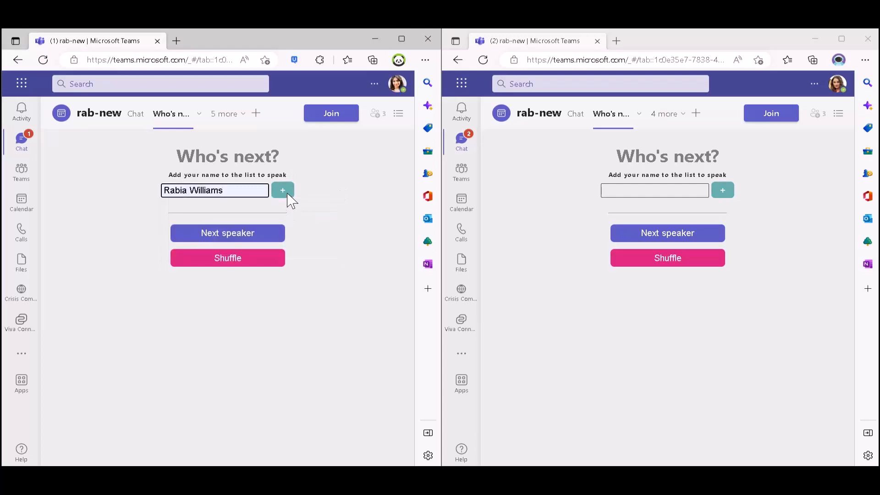
left_click(282, 190)
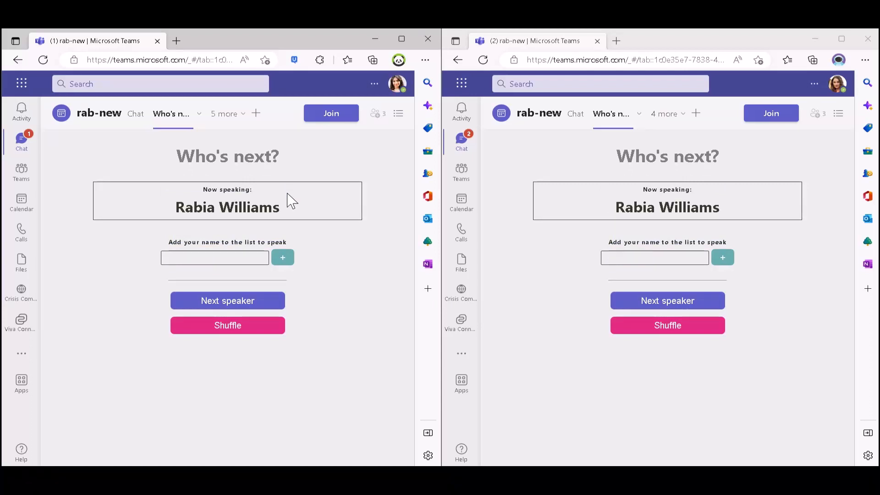
Add AdeleV and Bob German to the Who's Next waiting list
left_click(215, 257)
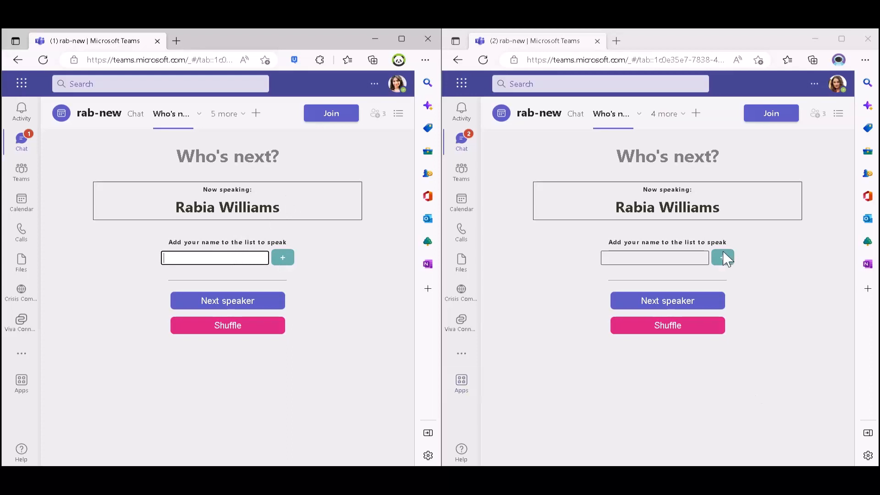
mouse_move(727, 264)
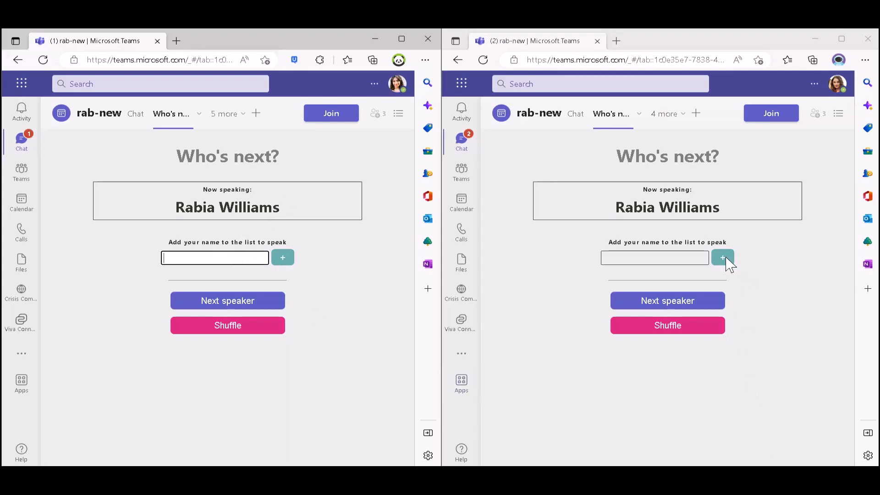
left_click(722, 257)
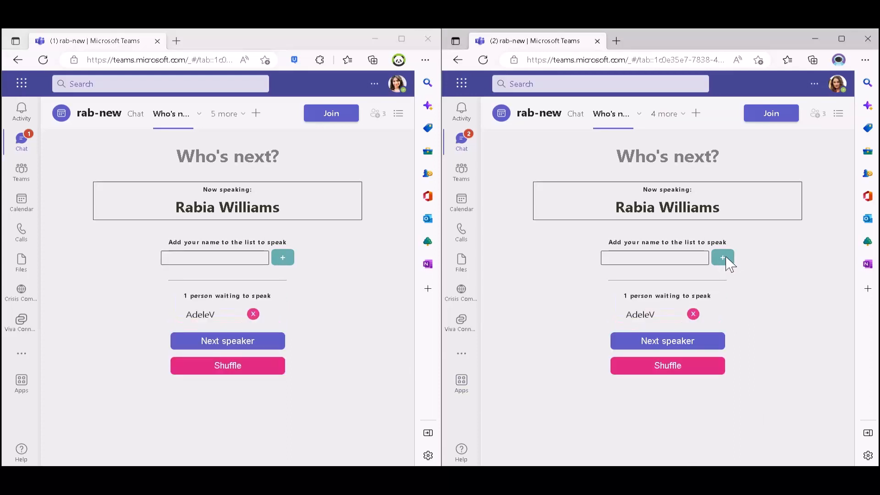
left_click(215, 257)
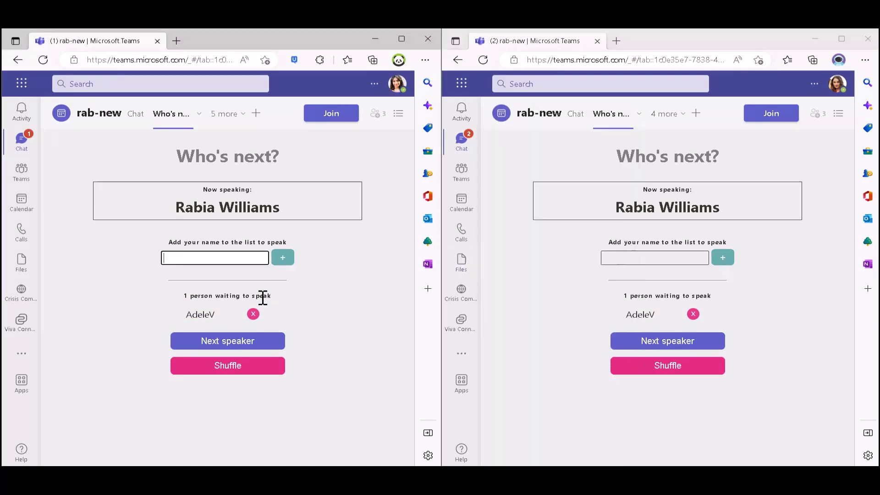
type("Bob")
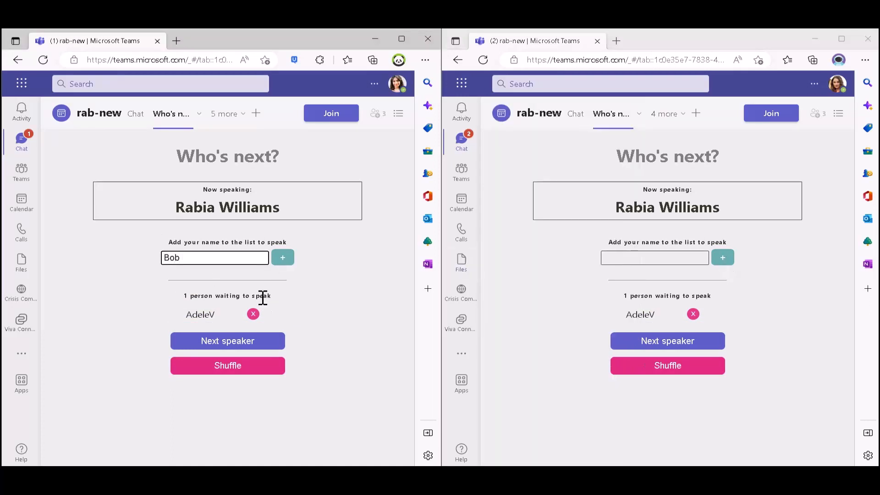
left_click(282, 258)
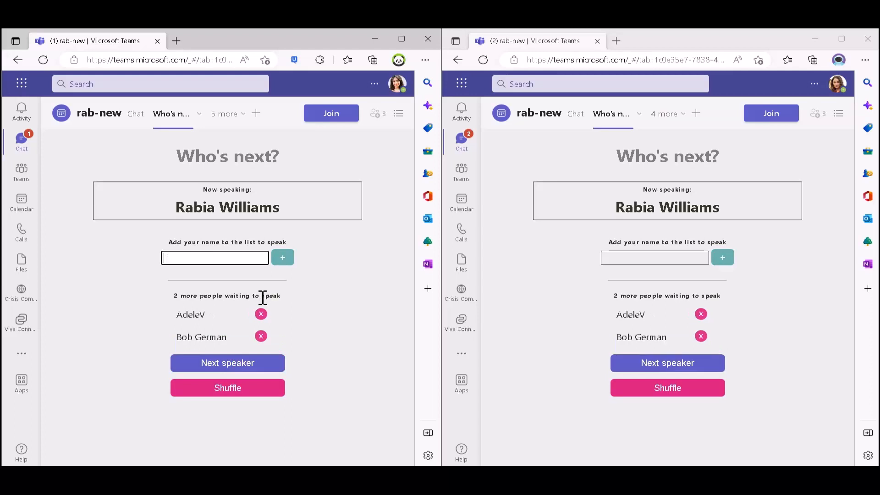
Add Barnam Bora to the queue, then advance to the next speaker, AdeleV
type("Barnam")
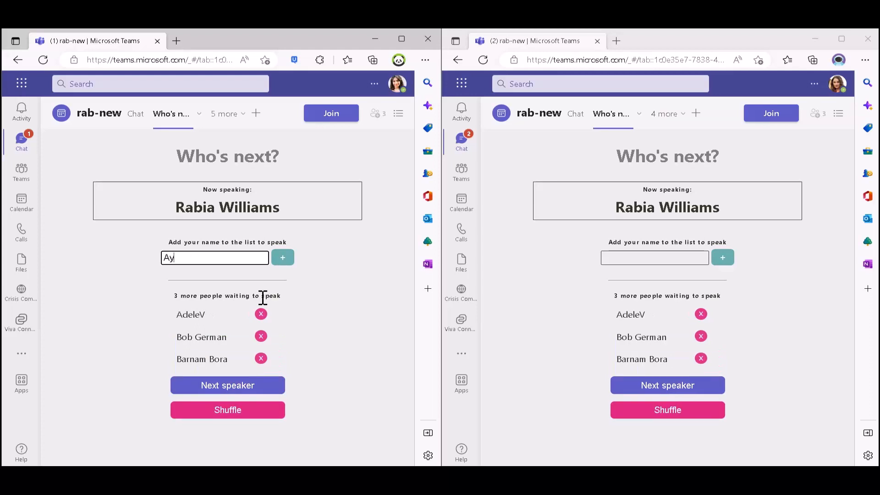
left_click(282, 257)
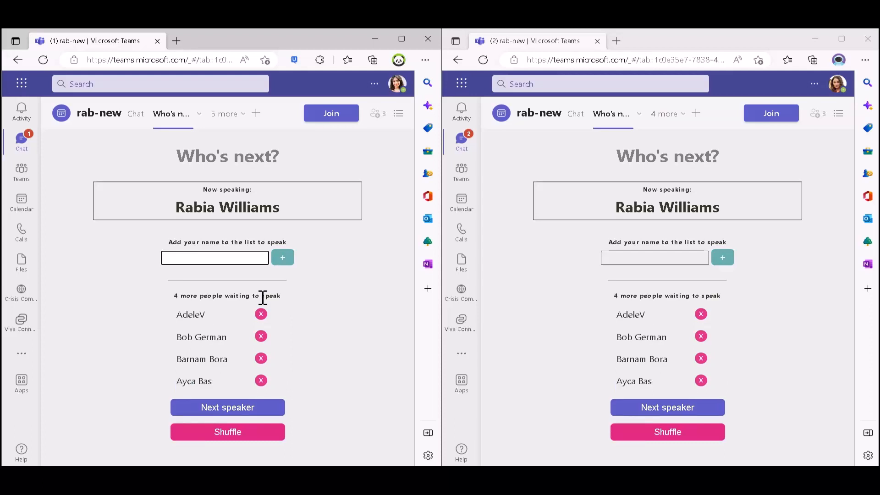
mouse_move(288, 320)
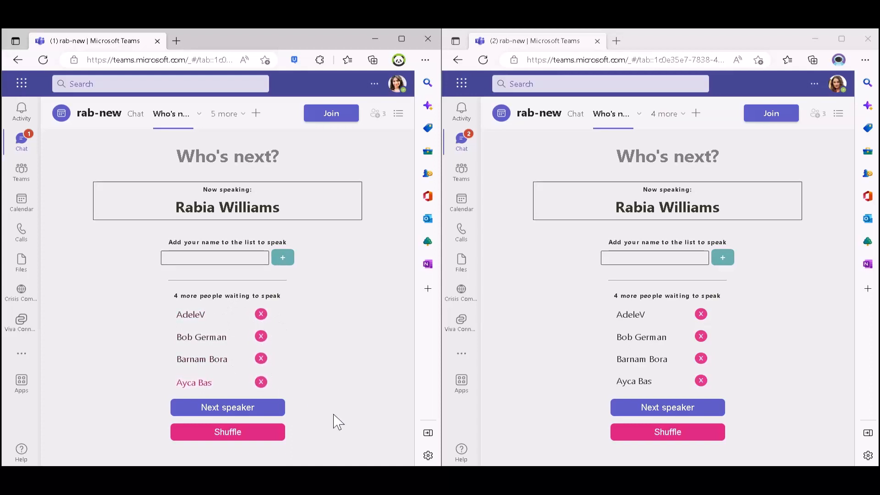
left_click(260, 383)
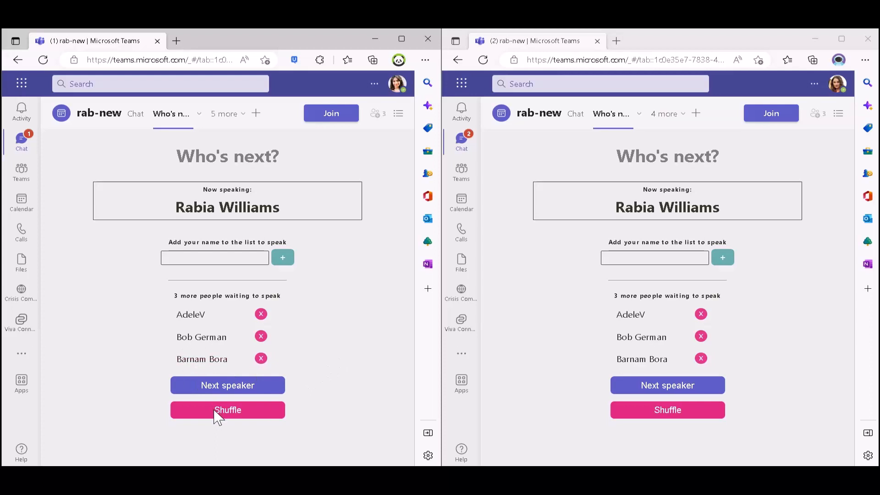
mouse_move(221, 223)
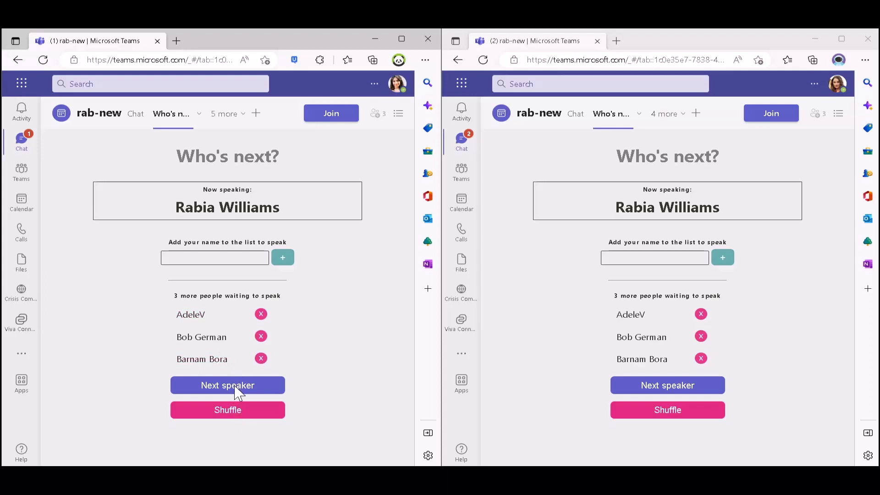
mouse_move(221, 231)
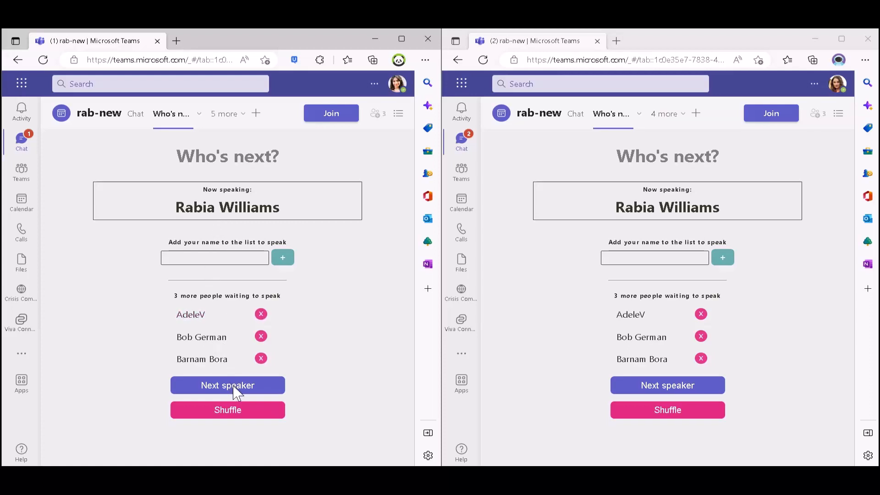
mouse_move(258, 380)
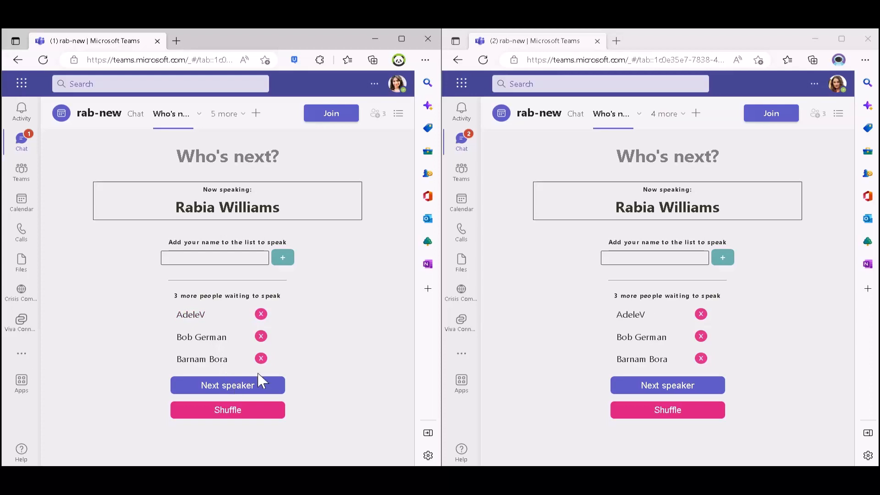
mouse_move(233, 321)
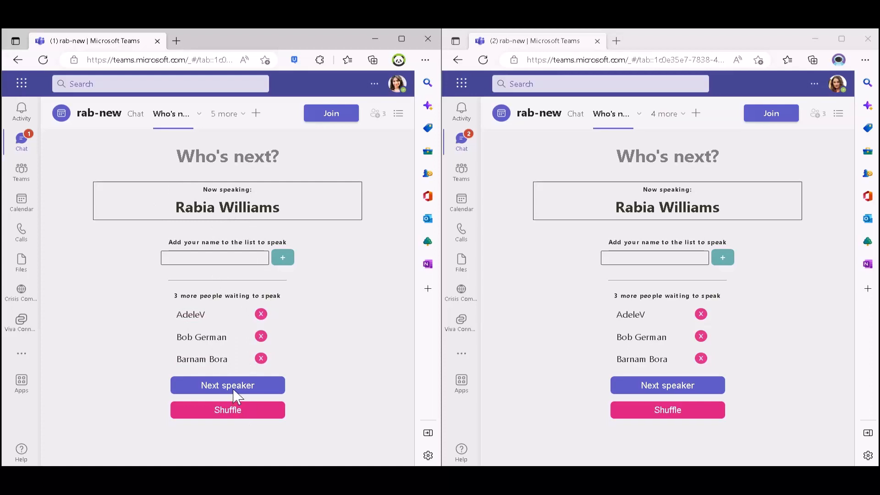
left_click(227, 385)
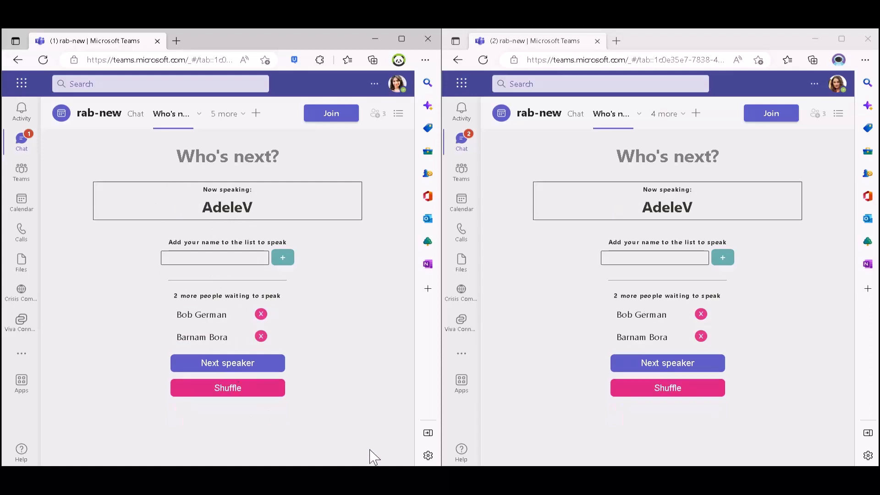
mouse_move(358, 441)
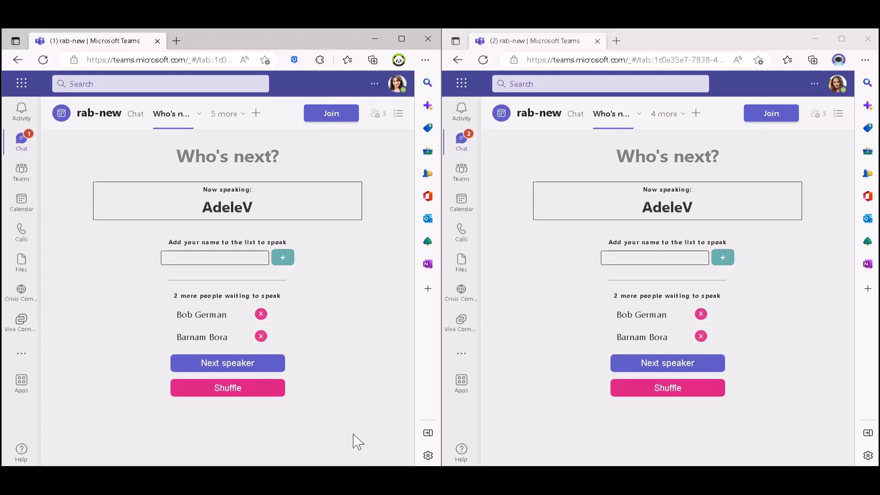
mouse_move(270, 227)
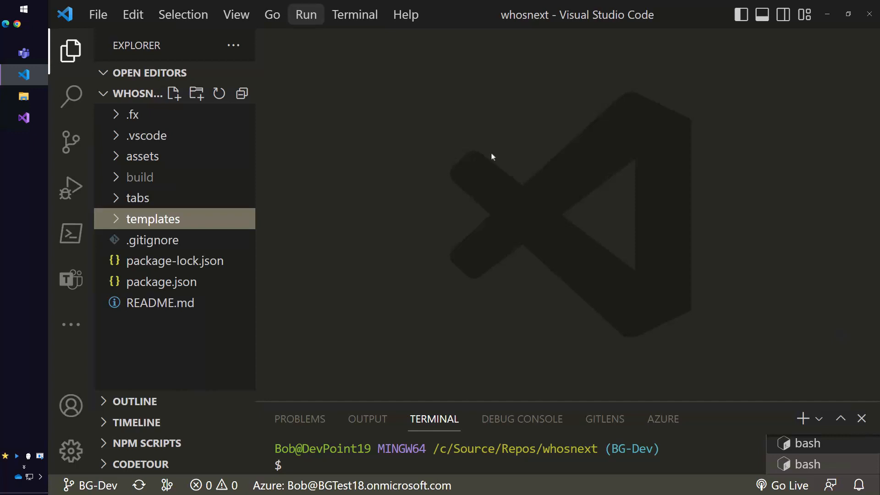
mouse_move(464, 160)
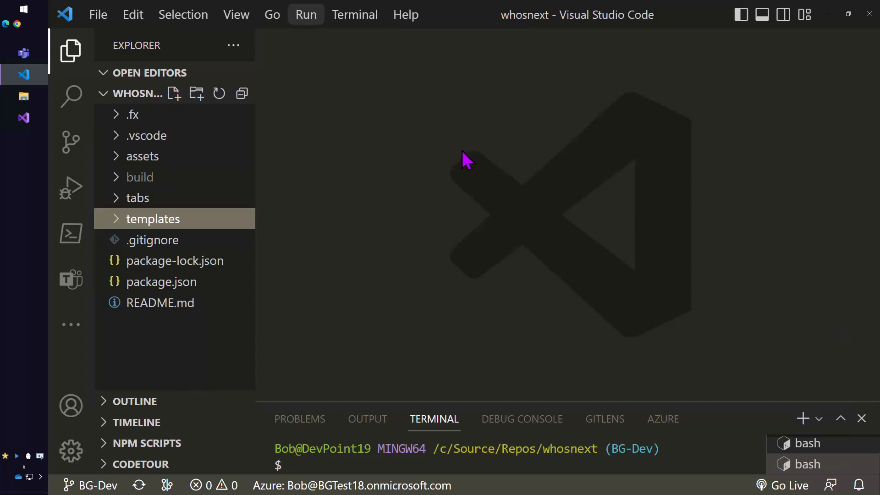
mouse_move(124, 231)
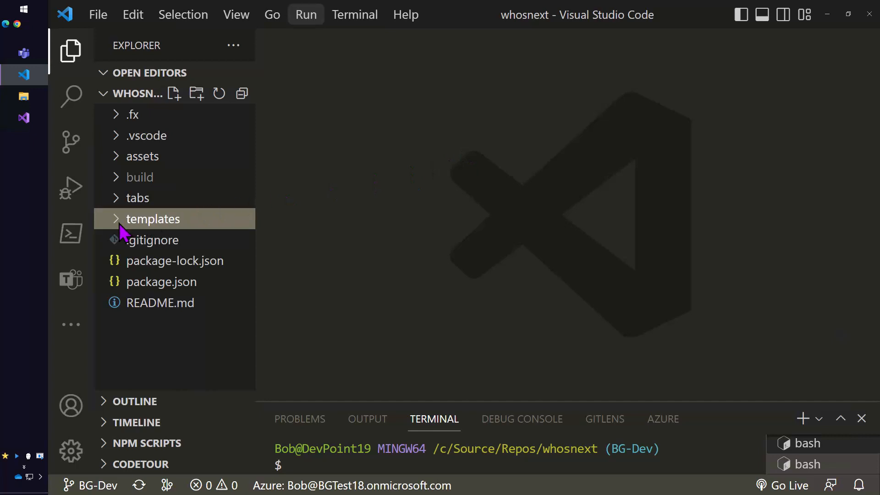
Expand the tabs folder to view package.json's fluid-framework and live-share dependencies
left_click(137, 198)
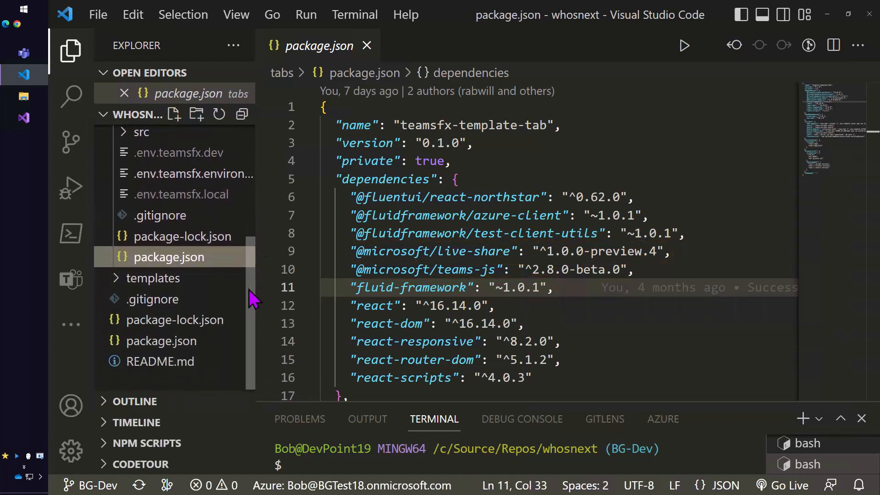
Open manifest.template.json, review meeting contexts and Live Share permissions, then close it
left_click(151, 277)
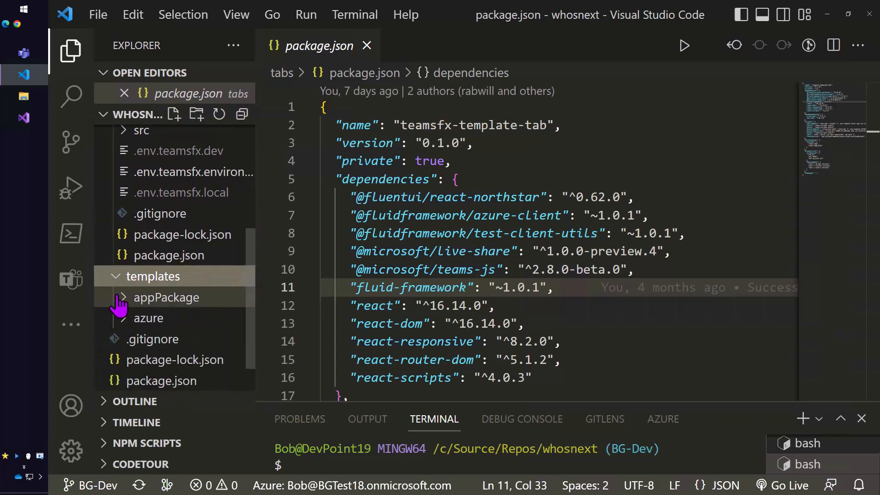
left_click(166, 297)
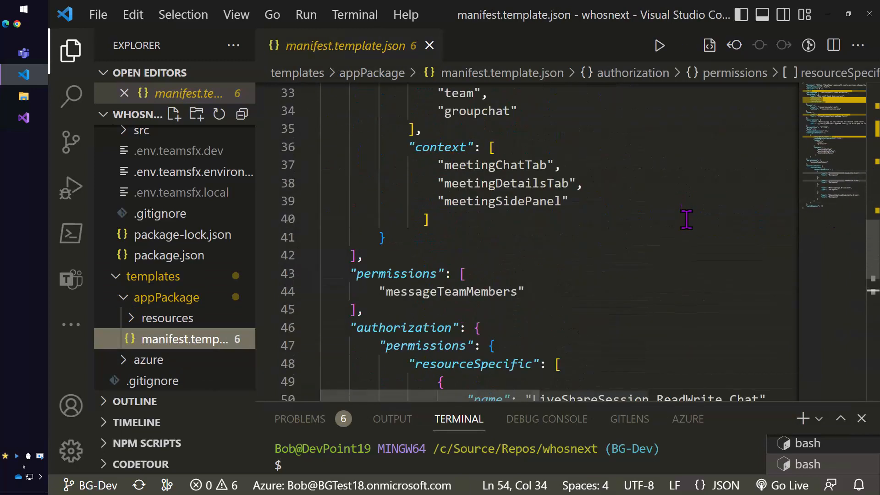
scroll("down", 3)
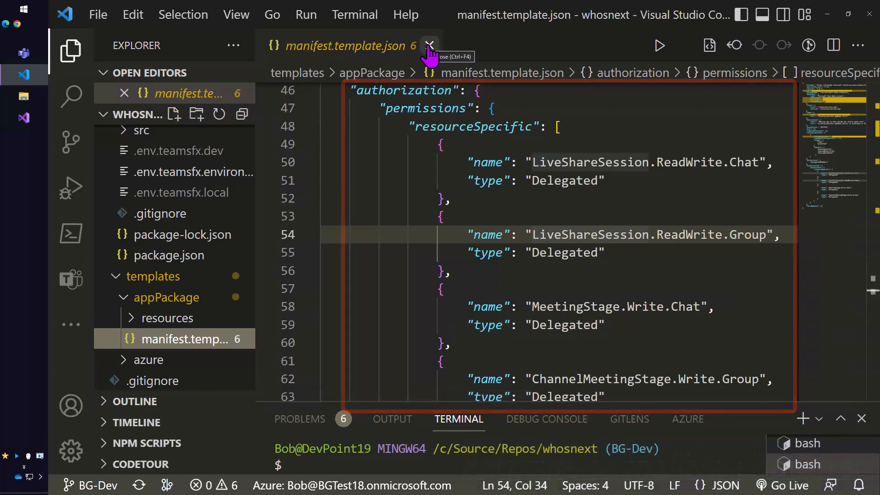
left_click(429, 45)
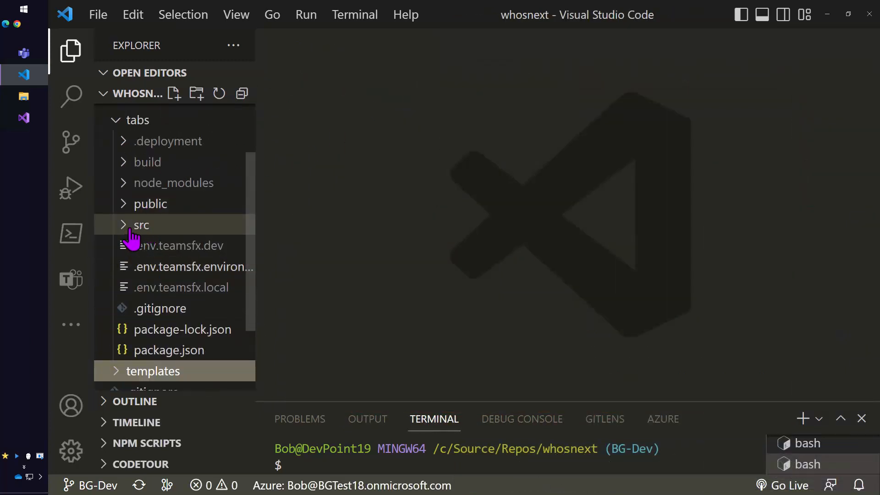
Expand the tabs src folder to show components such as WhosNext.jsx
left_click(139, 225)
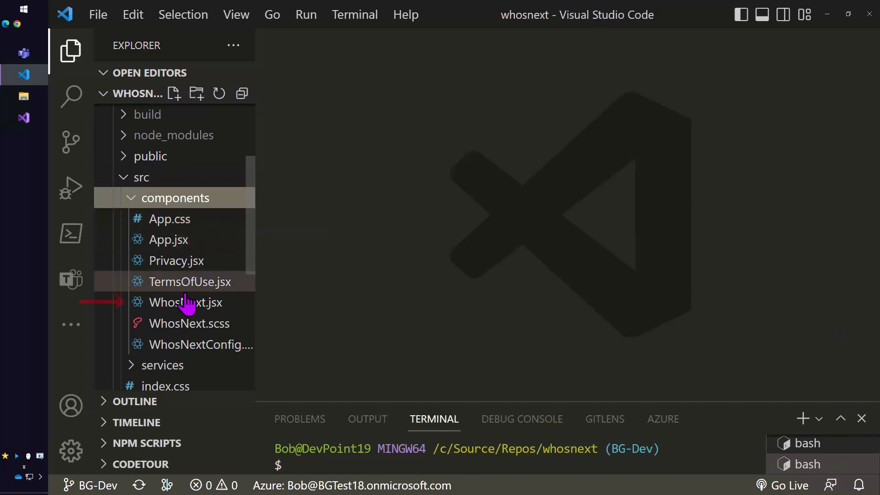
mouse_move(188, 302)
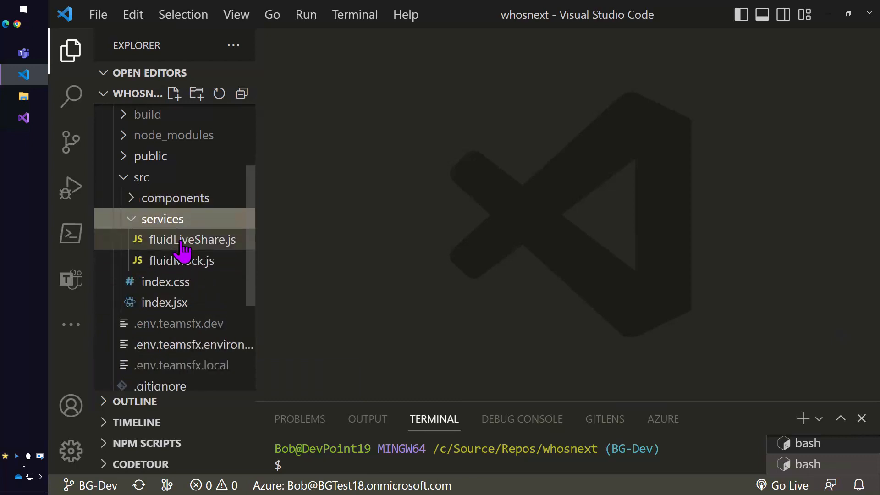
Open fluidLiveShare.js and scroll through FluidService to the public connect function
left_click(188, 240)
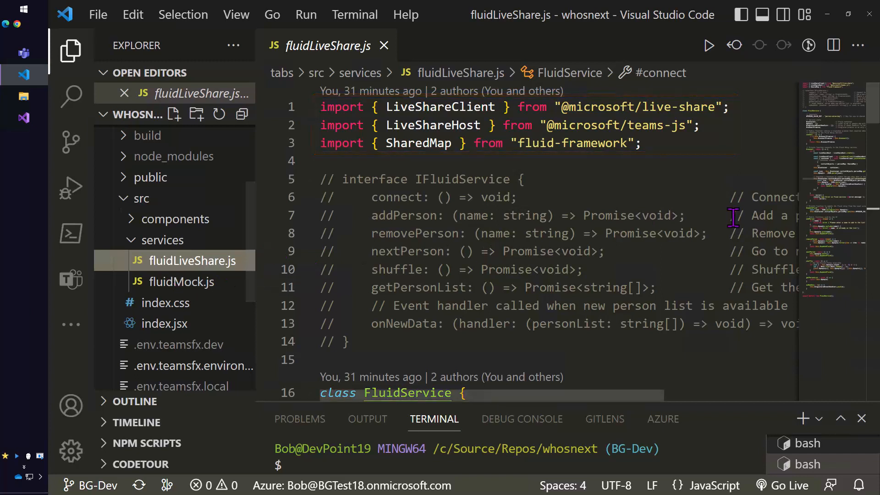
scroll("down", 3)
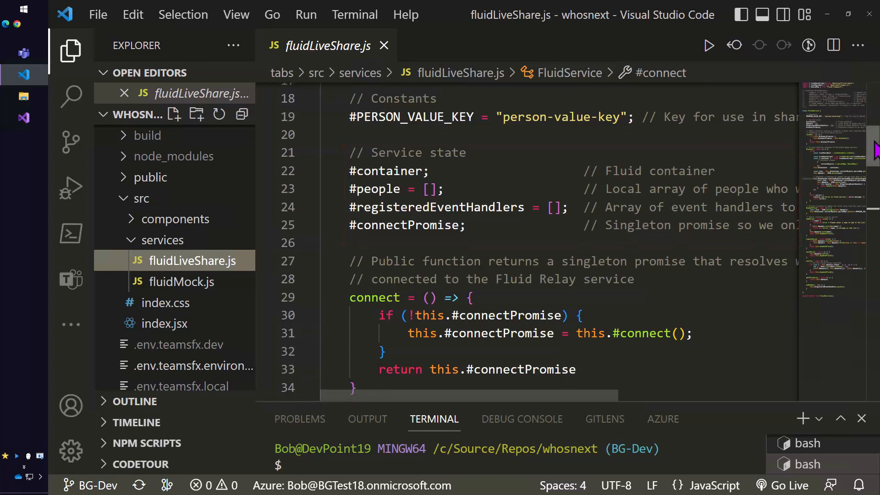
scroll("down", 3)
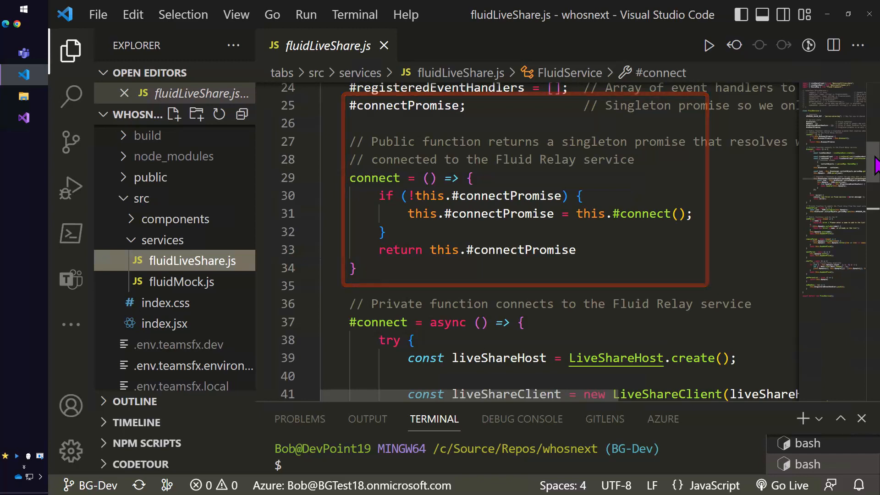
Scroll to #connect and hide the Explorer sidebar to read the container join code
scroll("down", 3)
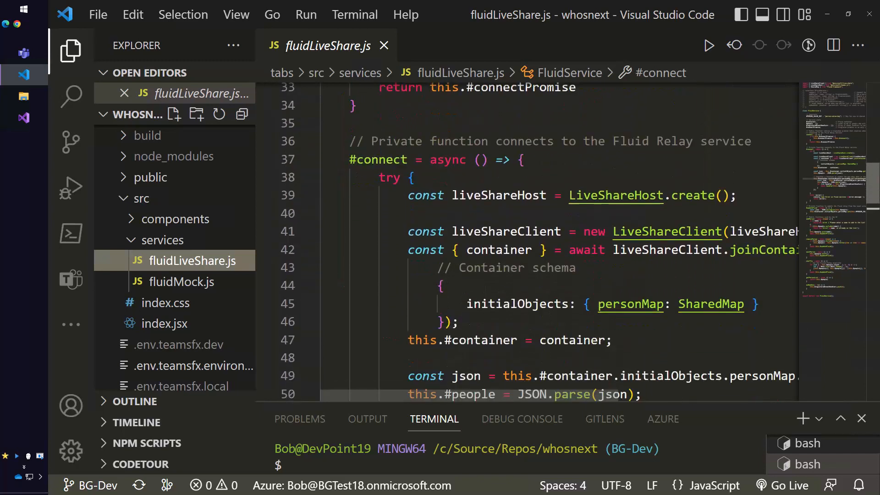
scroll("down", 3)
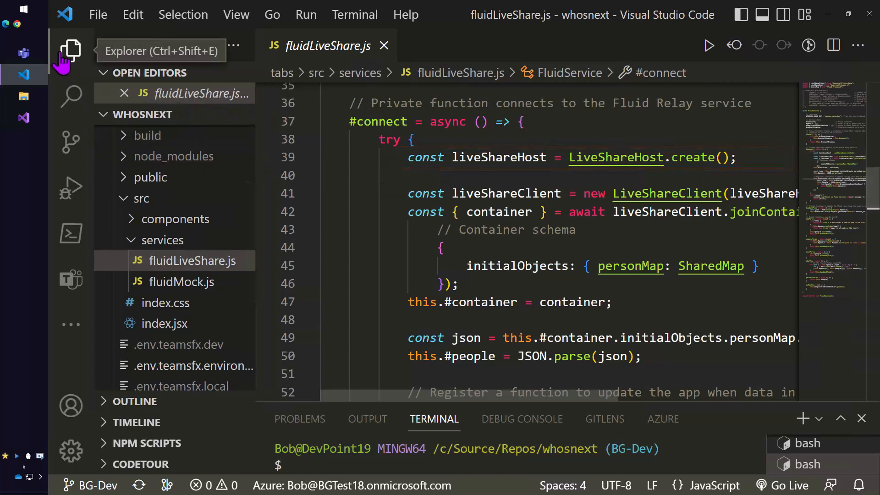
left_click(70, 50)
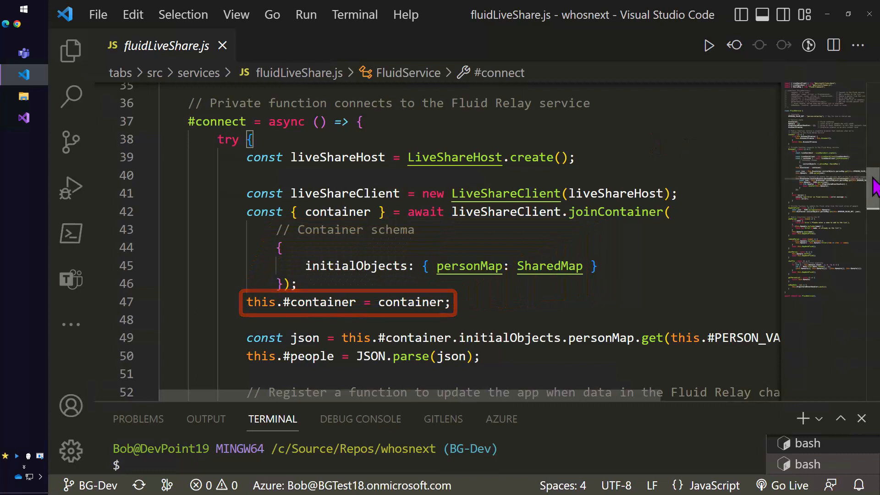
scroll("down", 3)
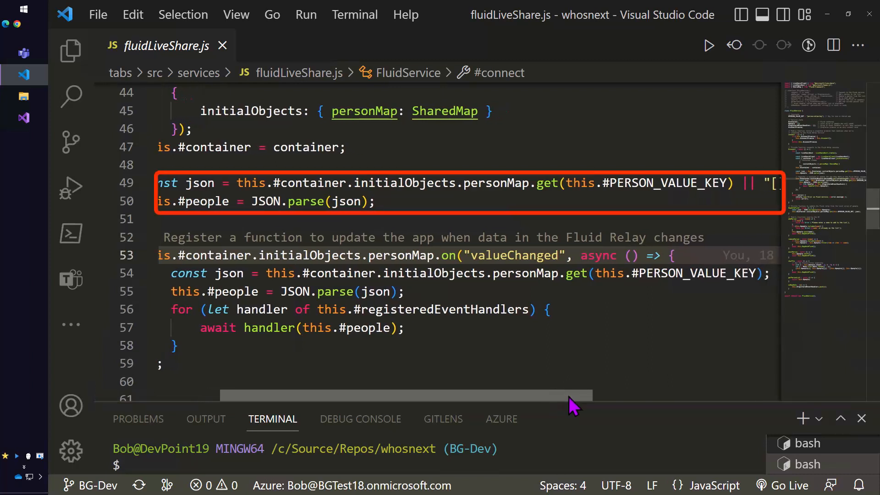
scroll("left", 3)
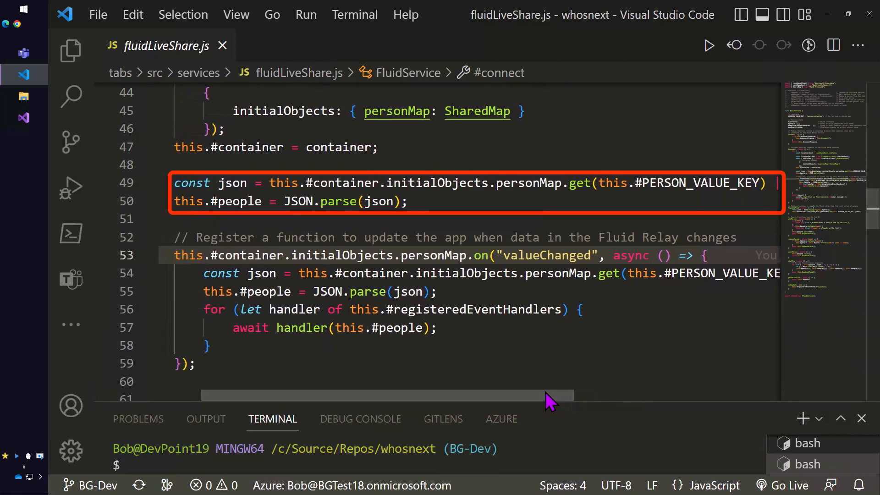
left_click(325, 255)
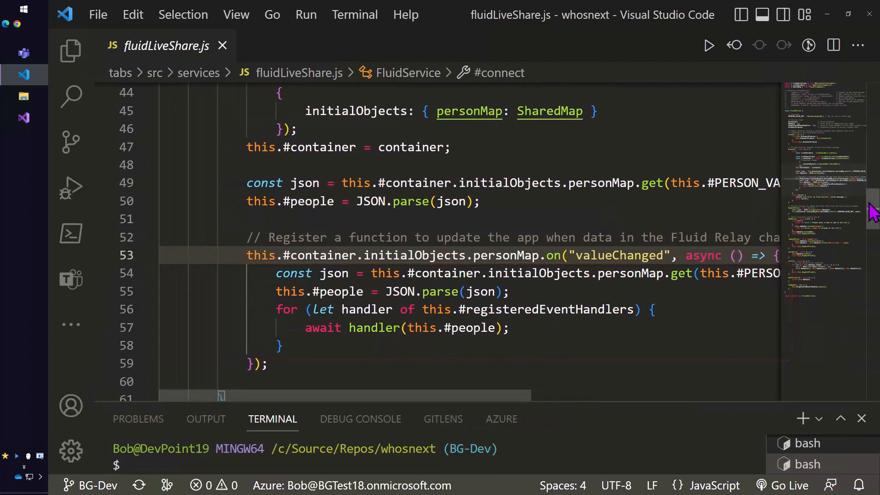
Scroll down to connect's catch block and the #updateFluid function
scroll("down", 3)
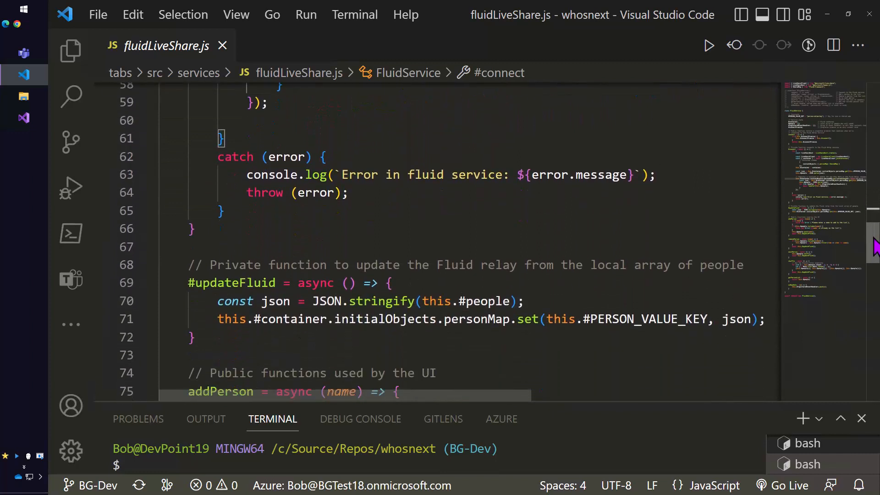
Scroll fluidLiveShare.js to show #updateFluid and the start of addPerson with its name checks
scroll("down", 3)
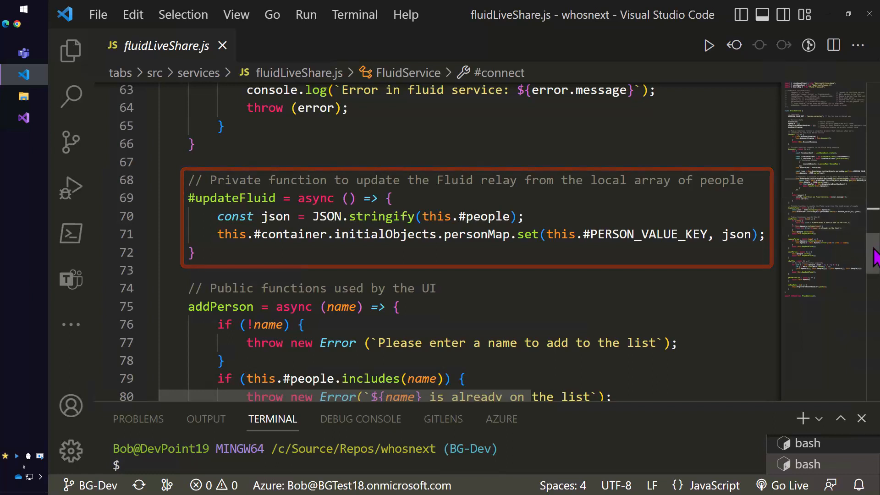
scroll("down", 3)
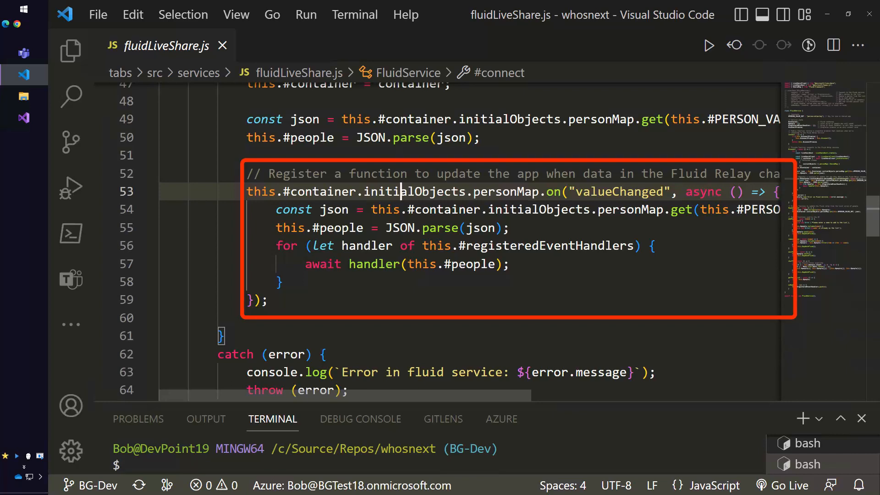
Scroll through addPerson, removePerson, nextPerson, shuffle and onNewData in fluidLiveShare.js
scroll("down", 3)
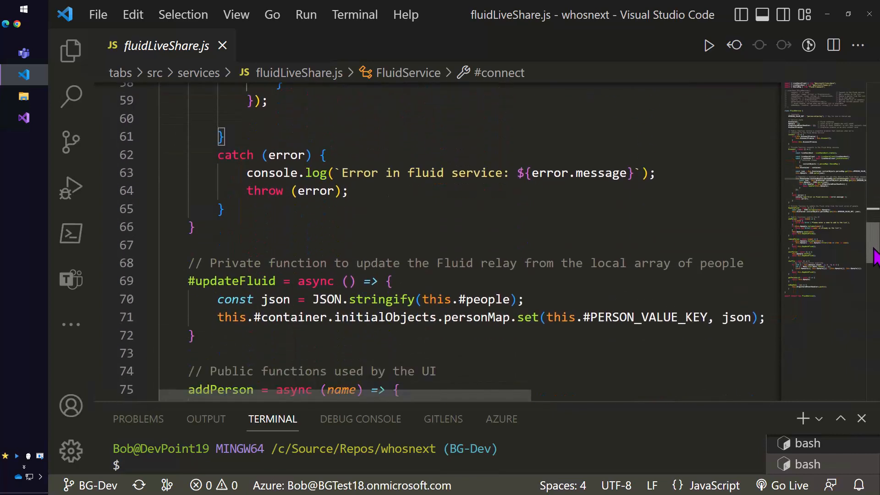
scroll("down", 3)
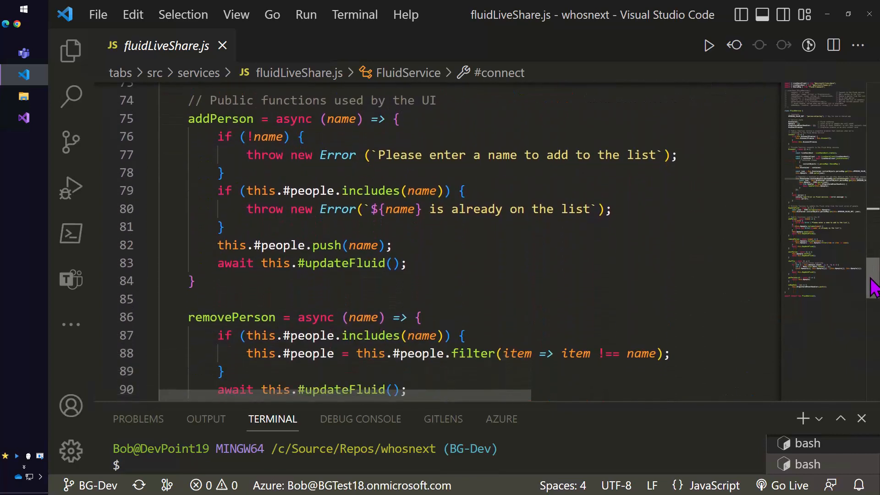
scroll("down", 3)
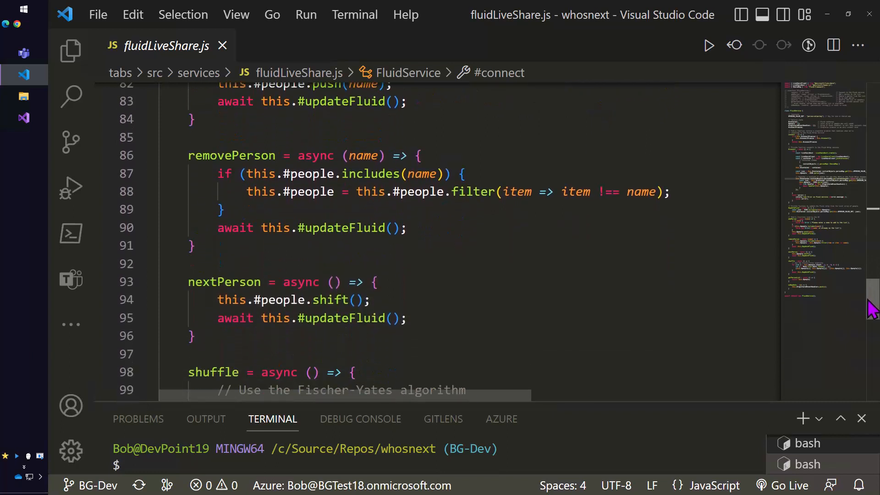
scroll("down", 3)
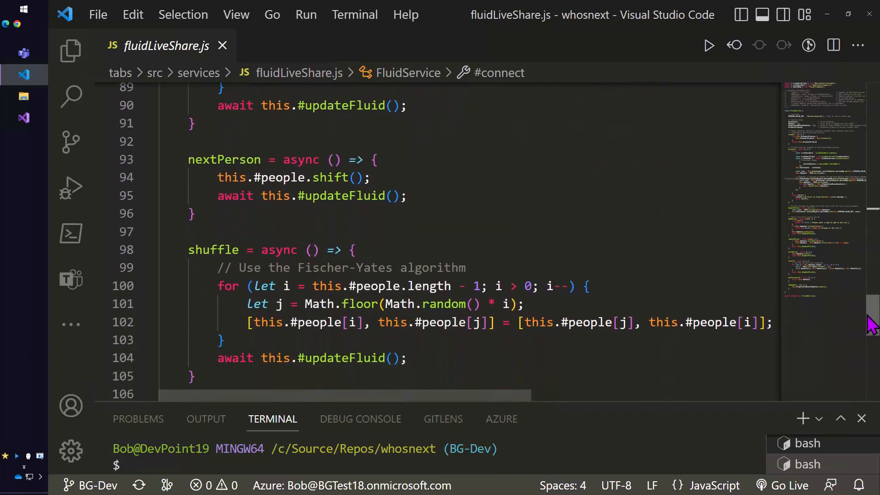
scroll("down", 3)
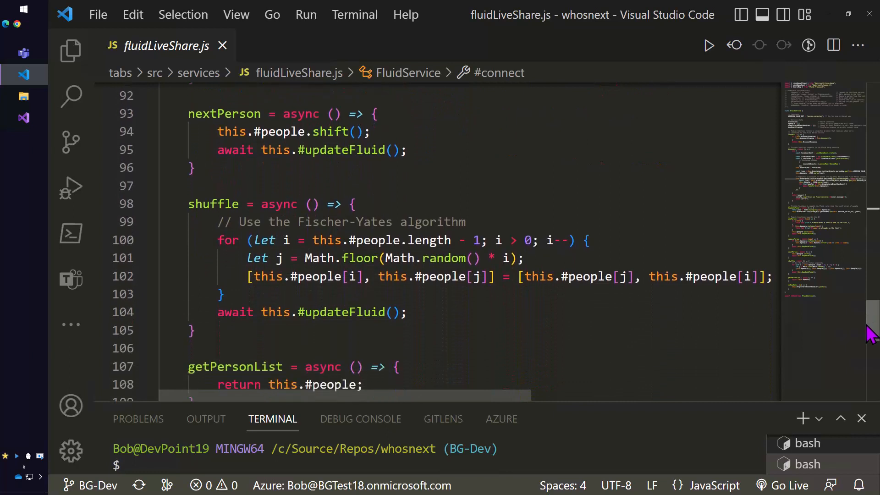
scroll("down", 3)
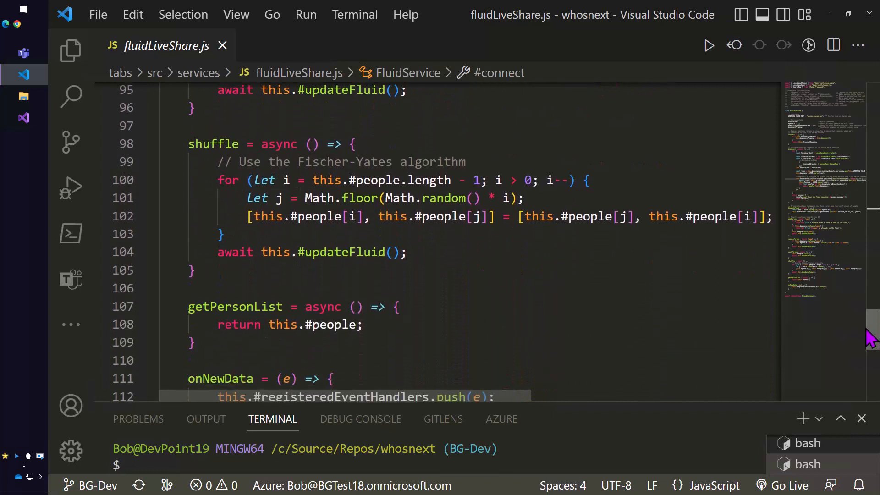
scroll("down", 3)
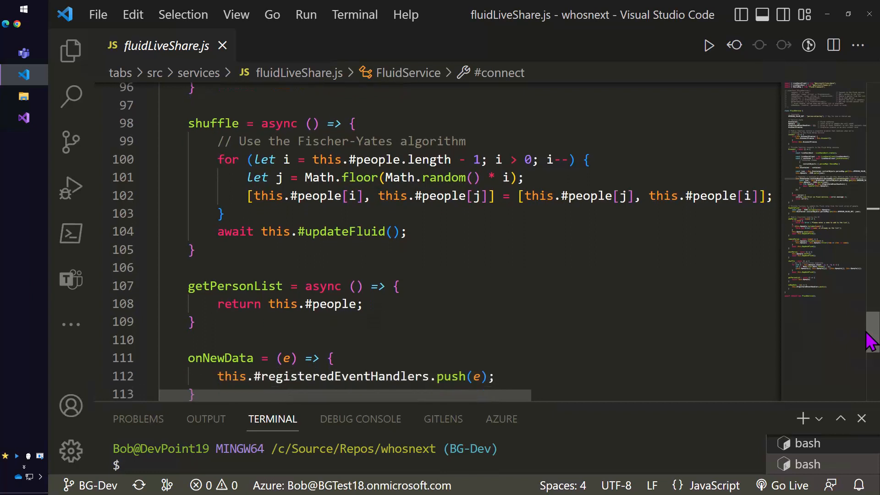
scroll("down", 3)
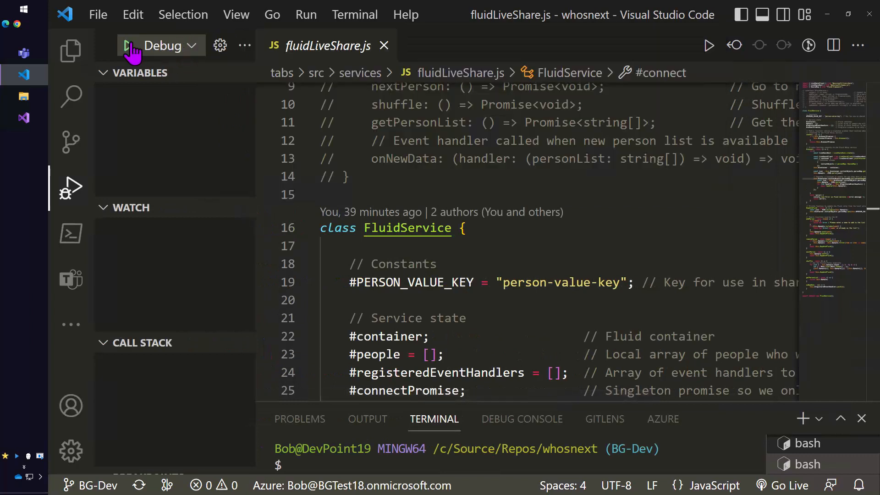
Start debugging the Who's Next app so Teams shows the Whos Next? (Local) add dialog
left_click(129, 45)
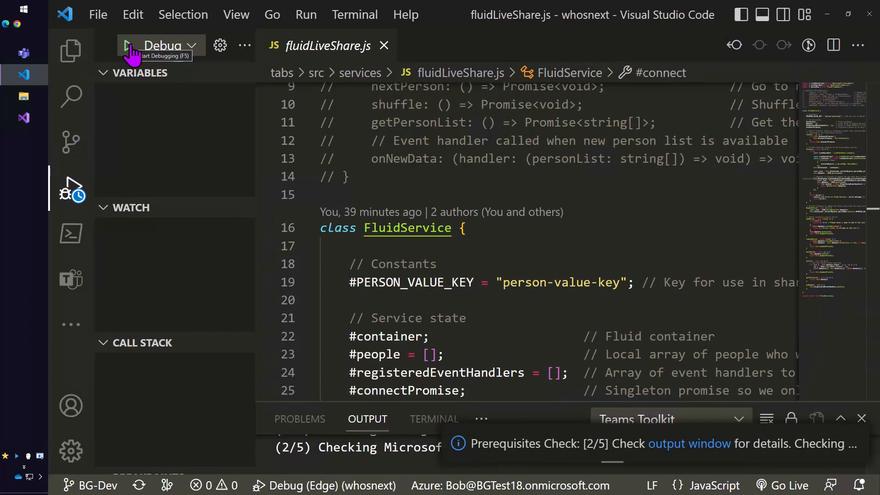
left_click(435, 418)
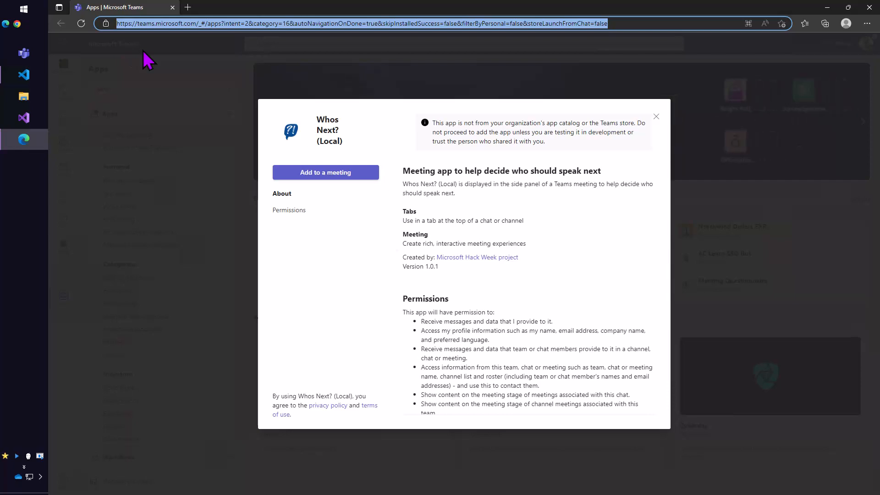
Add Whos Next? (Local) to Team Meeting and reach its Tab Configuration dialog
left_click(326, 172)
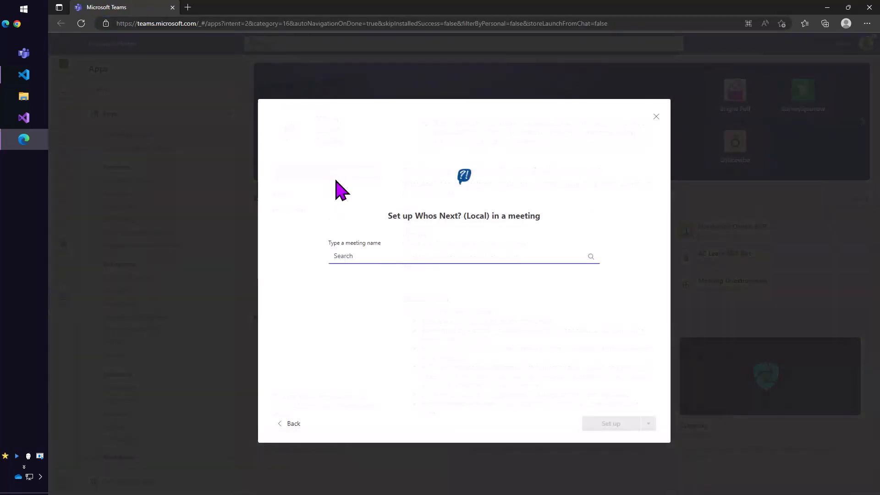
type("te")
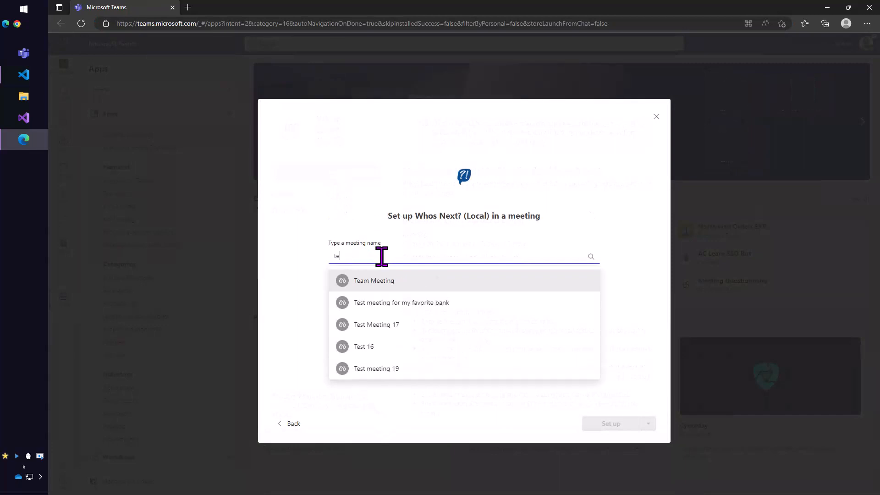
left_click(374, 280)
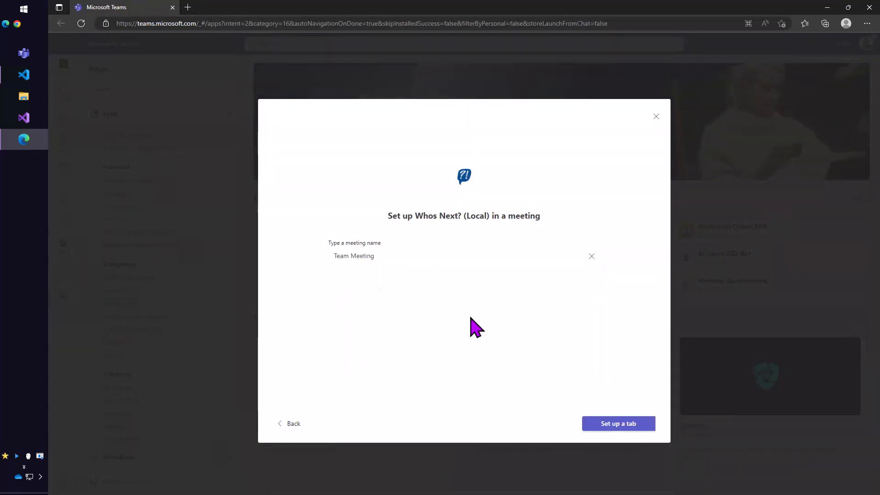
left_click(618, 424)
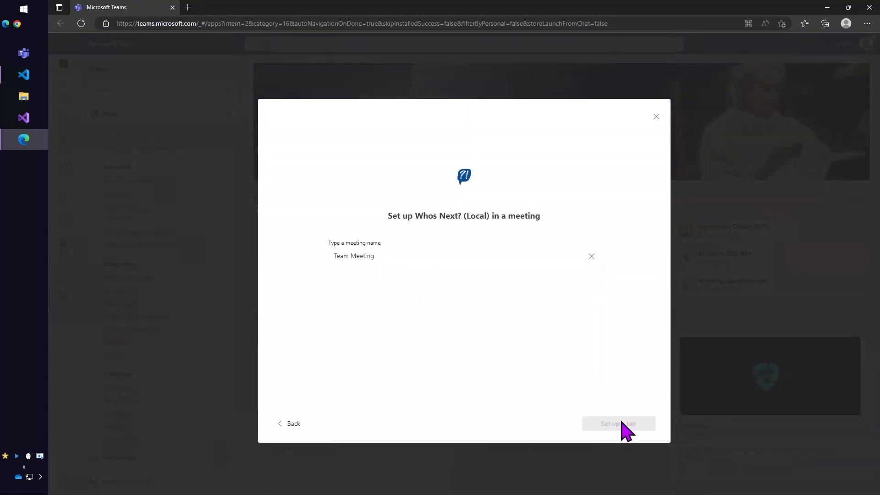
left_click(618, 424)
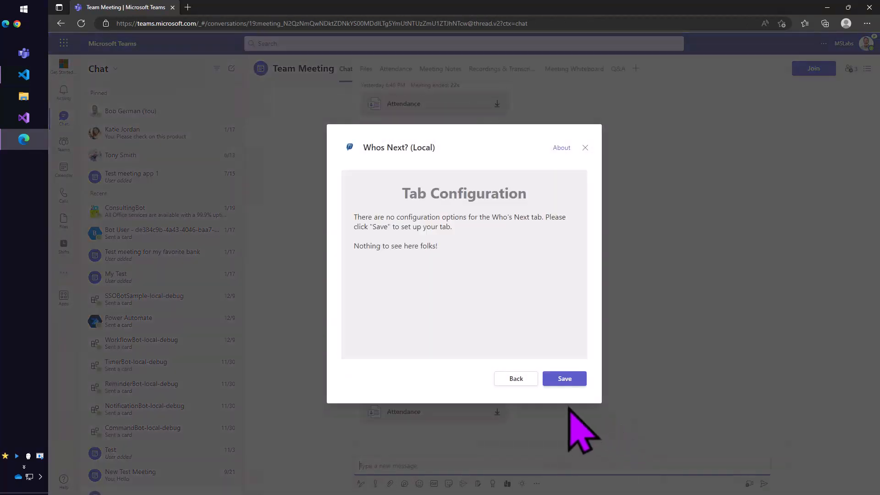
Save the Who's next tab, then join Team Meeting with computer audio
left_click(564, 378)
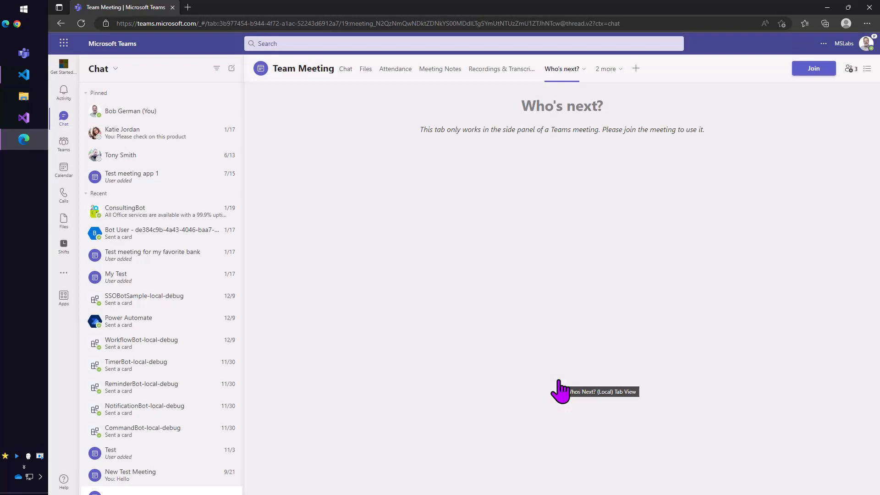
mouse_move(814, 88)
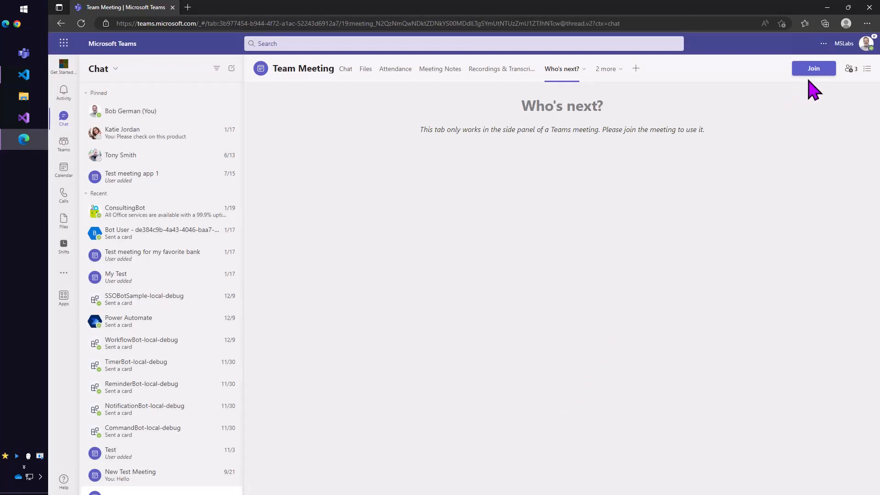
left_click(814, 68)
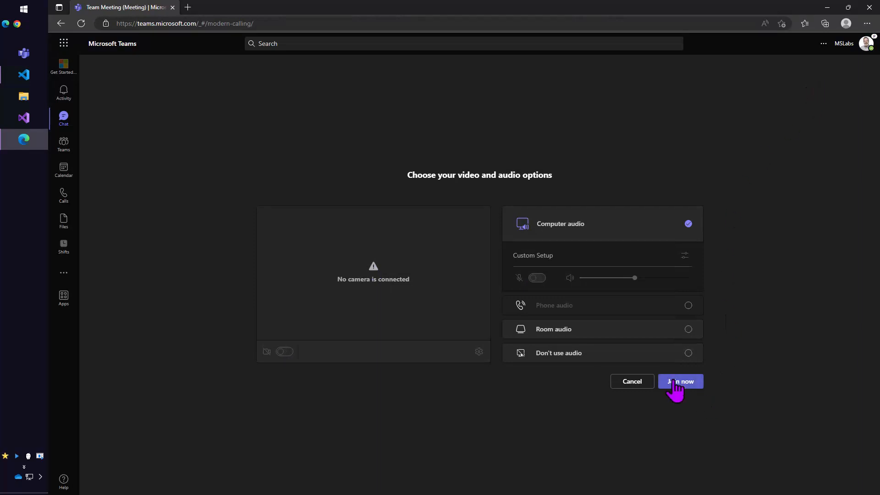
left_click(680, 381)
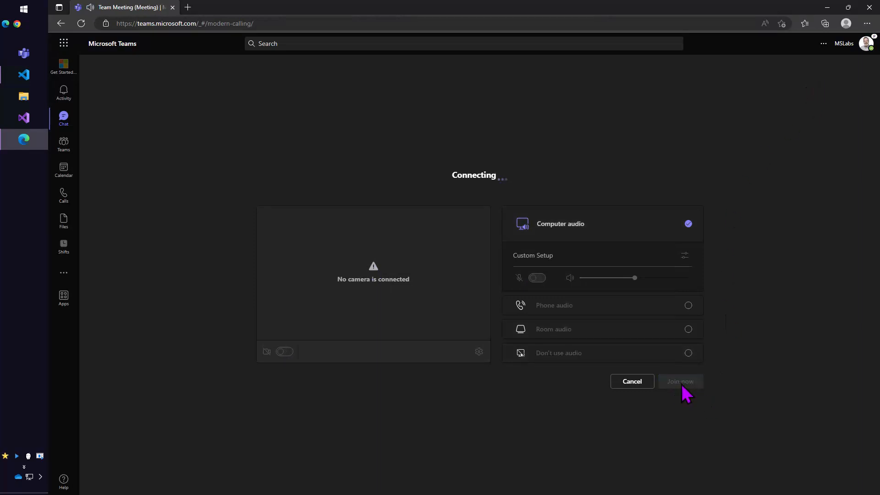
left_click(680, 381)
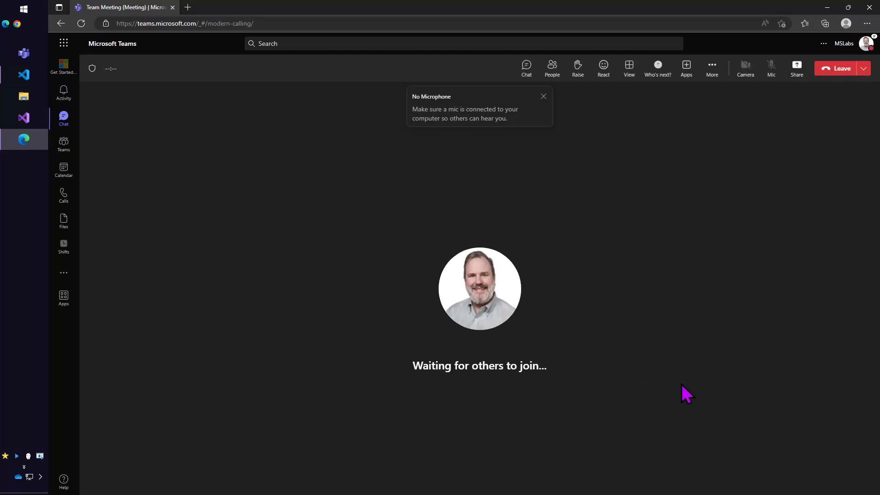
mouse_move(649, 100)
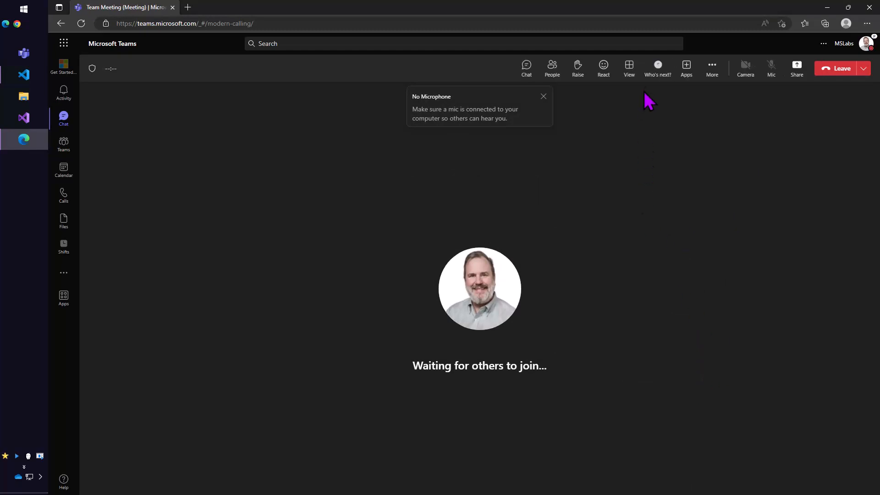
Open Who's next in the meeting side panel and add abc speaking and def waiting
left_click(658, 68)
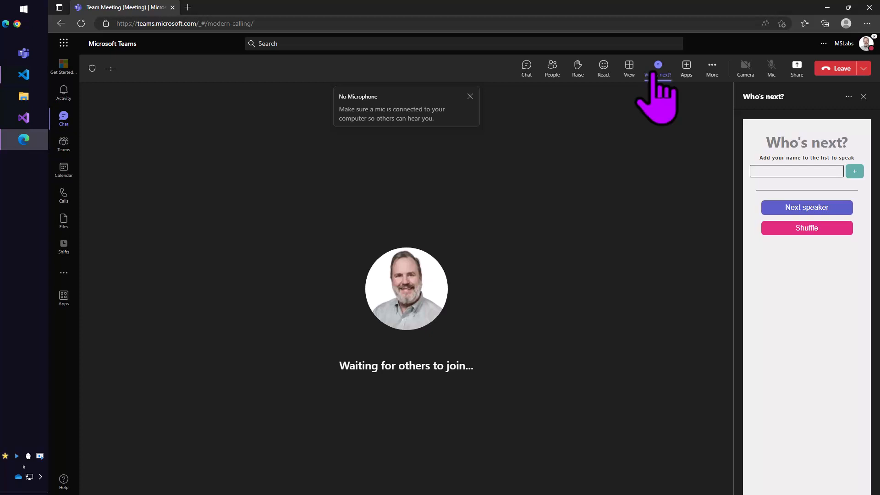
left_click(807, 207)
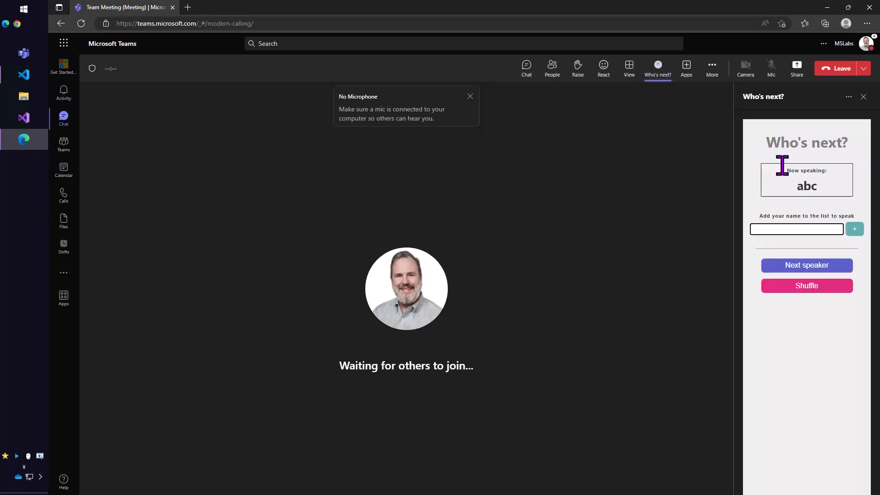
left_click(853, 229)
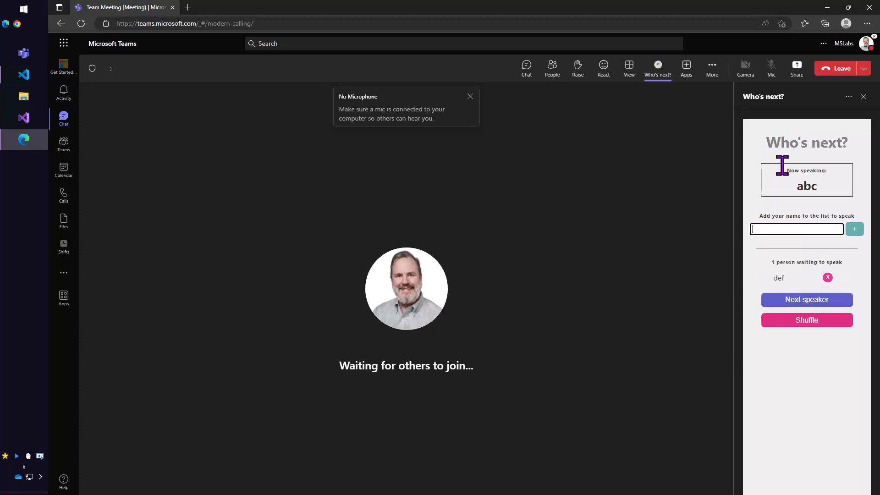
mouse_move(686, 322)
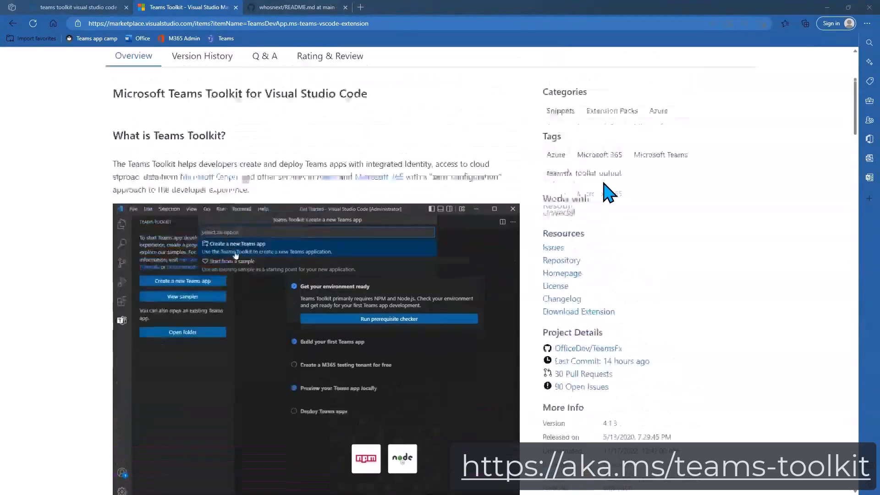
Switch to the whosnext README tab and scroll into 'How to use this Who's Next In-meeting app'
left_click(298, 7)
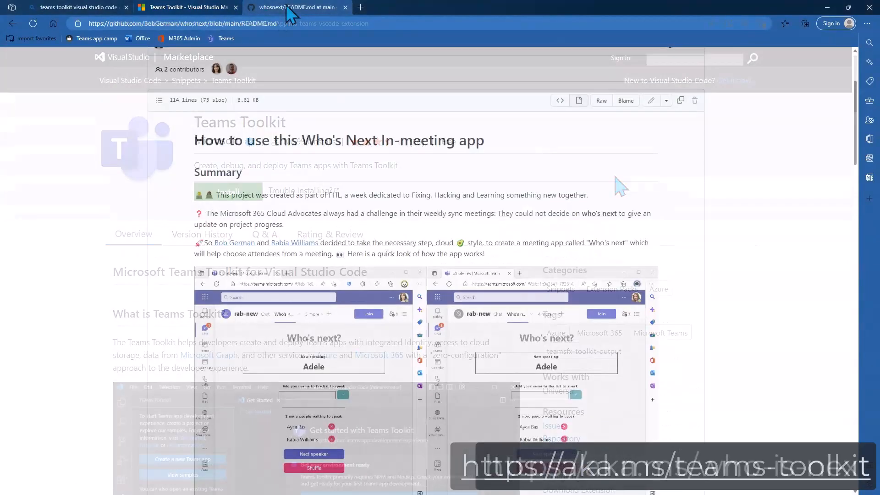
scroll("down", 3)
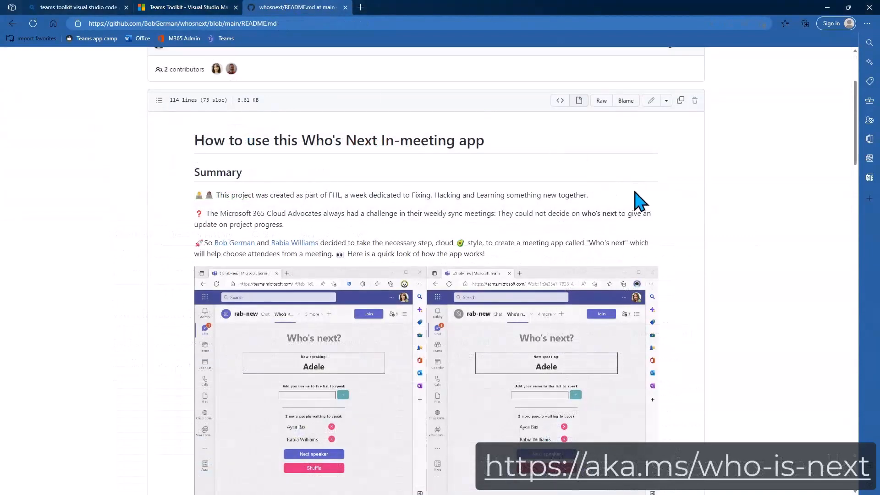